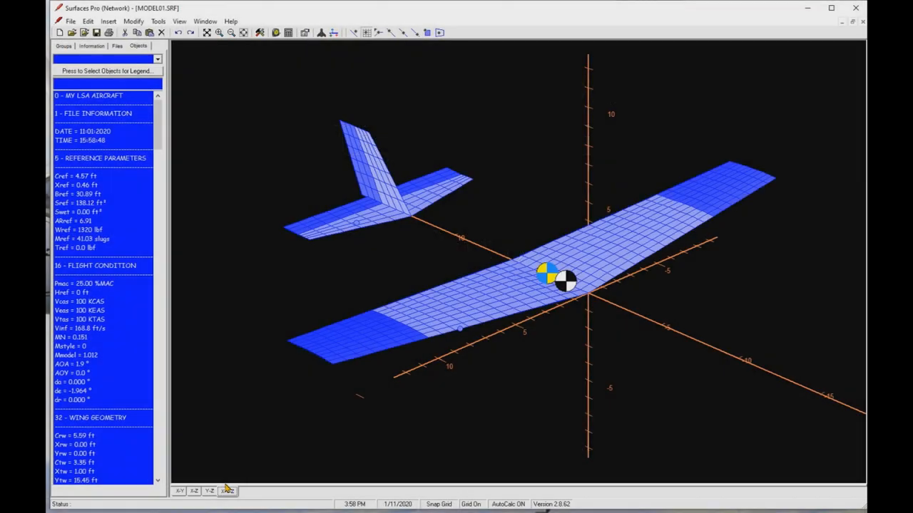
# - View the aircraft in the X-Z side view, then the X-Y top view
pyautogui.click(193, 491)
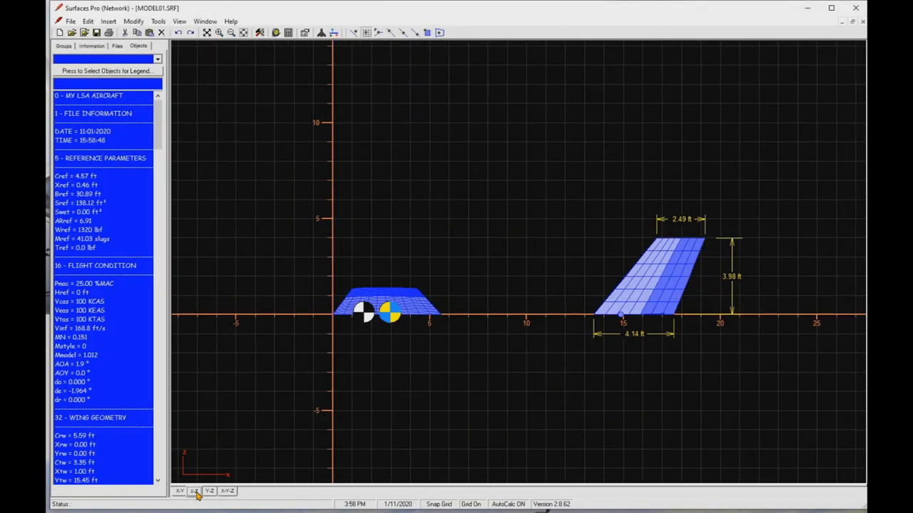
pyautogui.click(193, 491)
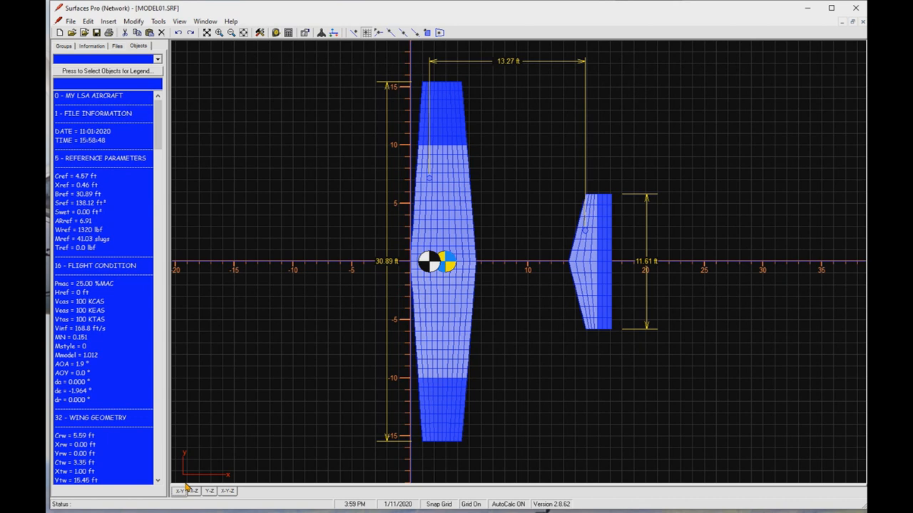
pyautogui.moveTo(198, 383)
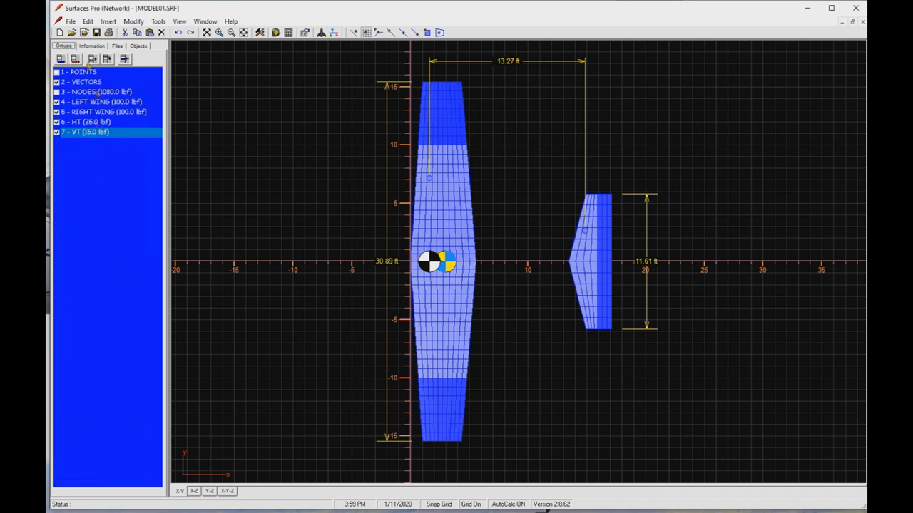
# - Add FUSELAGE and DIMLINES groups, uncheck DIMLINES, and return to the X-Y view
pyautogui.click(61, 59)
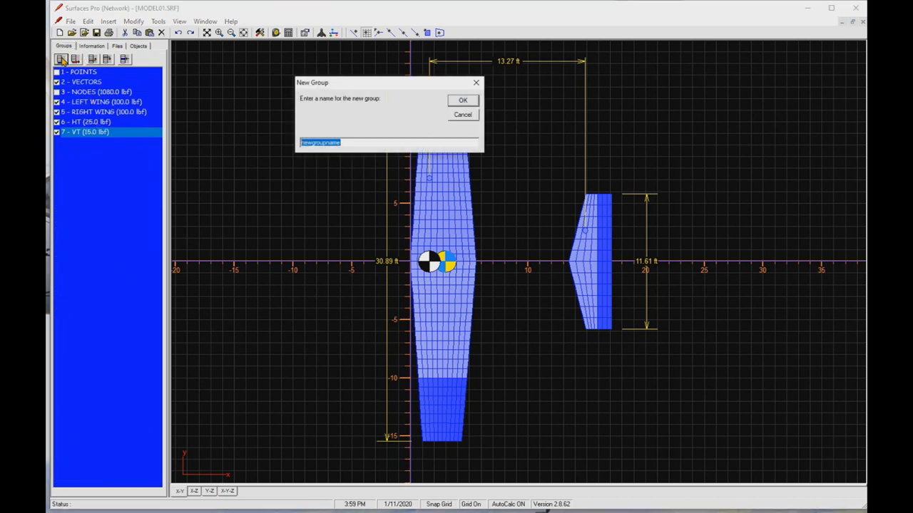
pyautogui.write('FUSELAGE')
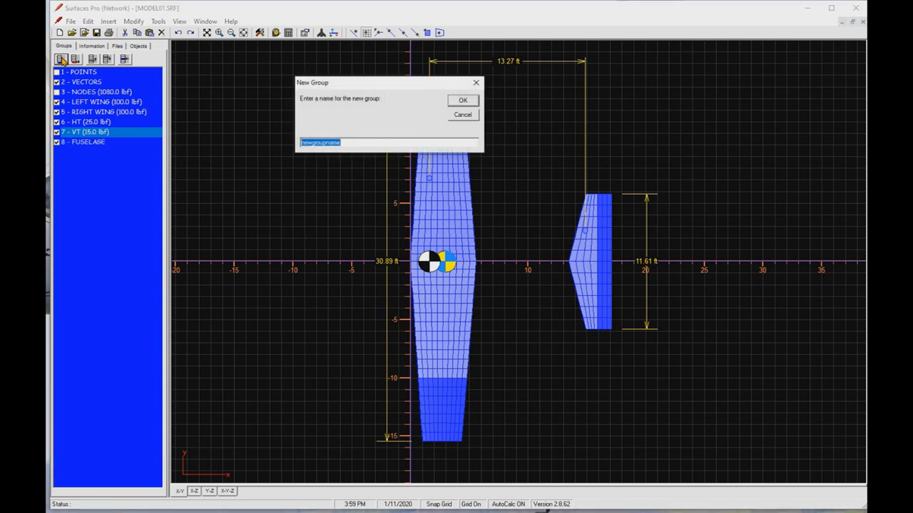
pyautogui.write('DIMLINE')
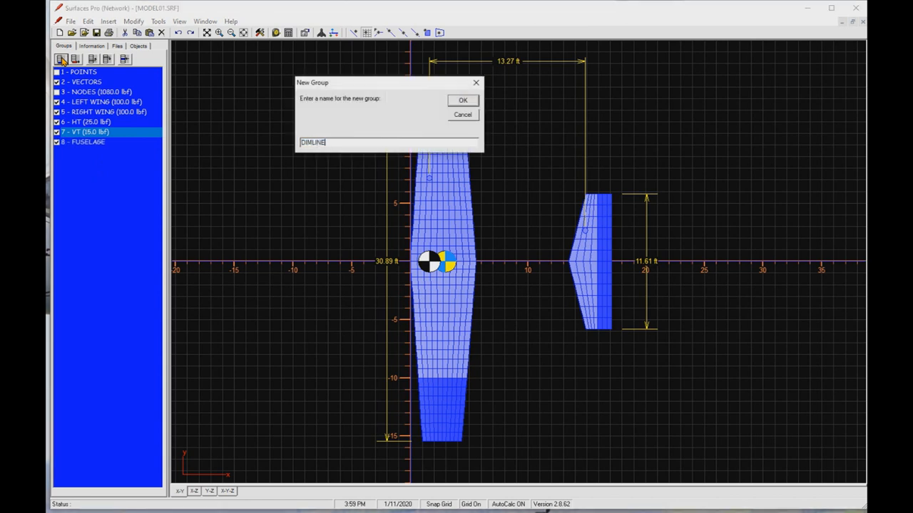
pyautogui.click(462, 100)
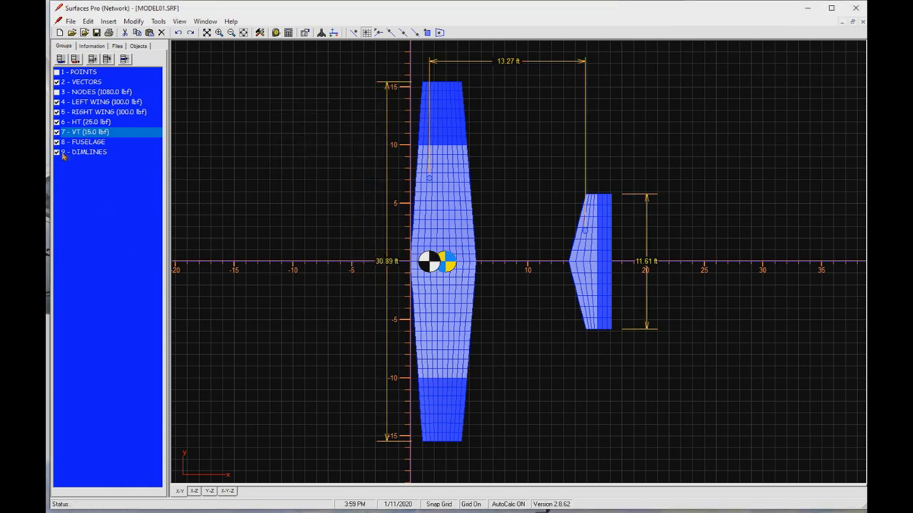
pyautogui.click(194, 491)
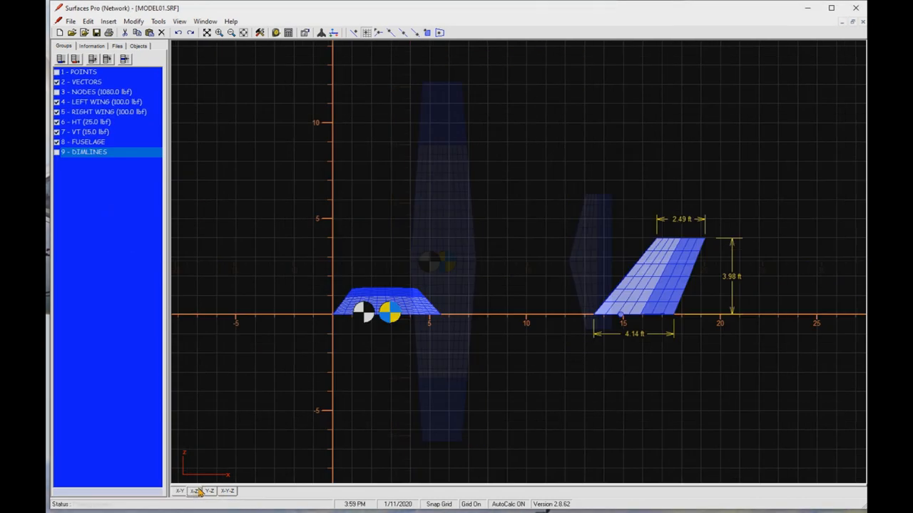
pyautogui.click(56, 142)
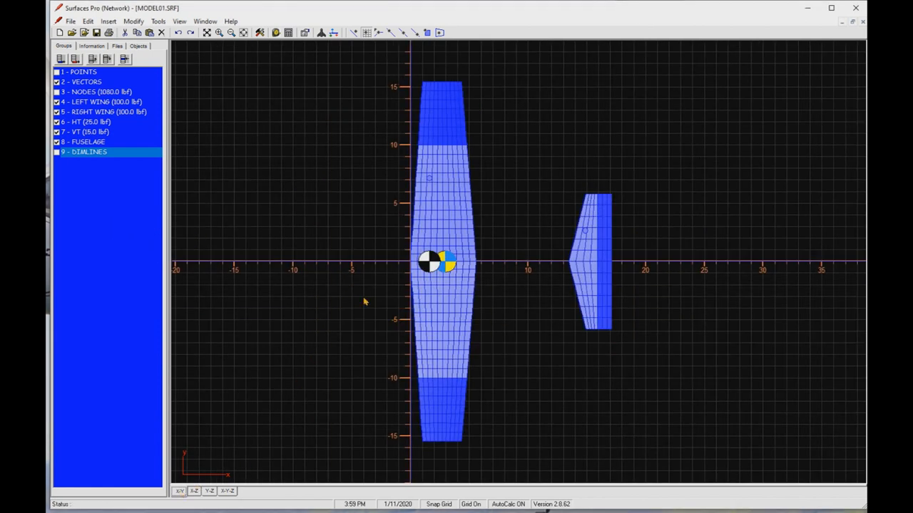
# - Reset the VLM Console, confirming deletion of the existing pressure solution
pyautogui.click(57, 72)
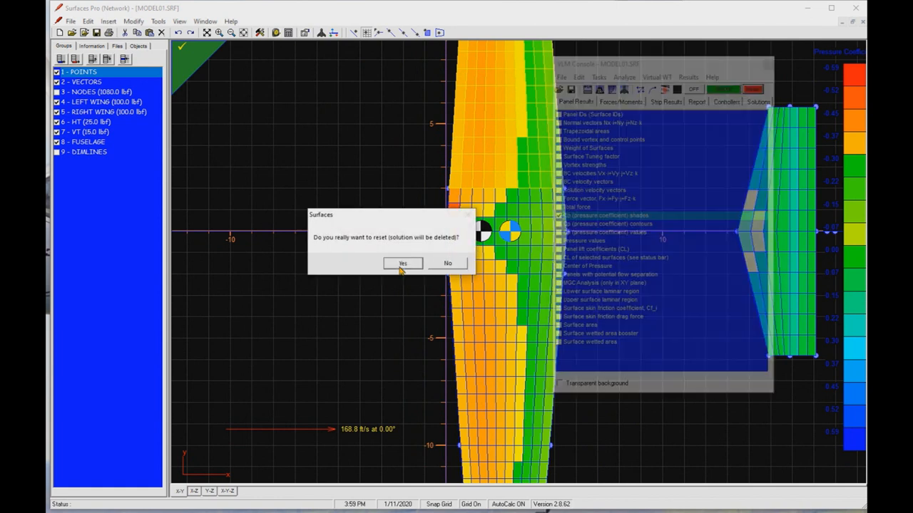
pyautogui.click(403, 263)
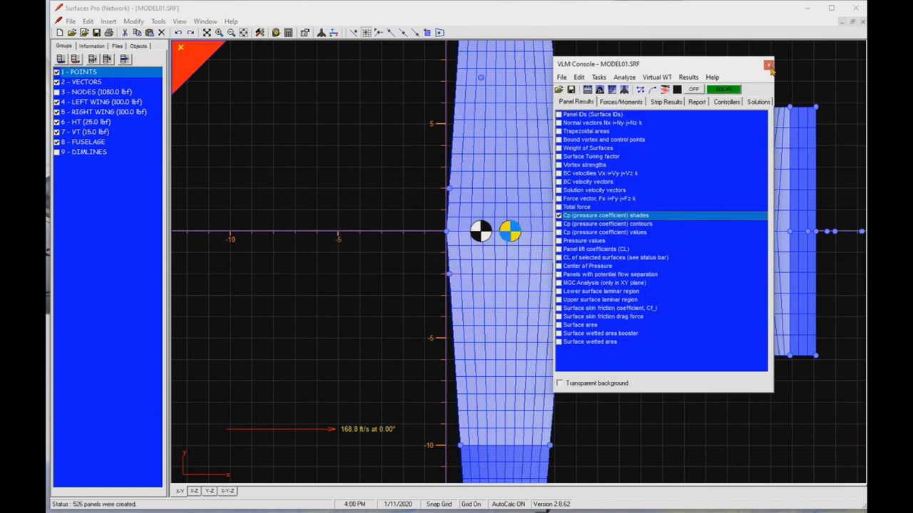
pyautogui.click(768, 65)
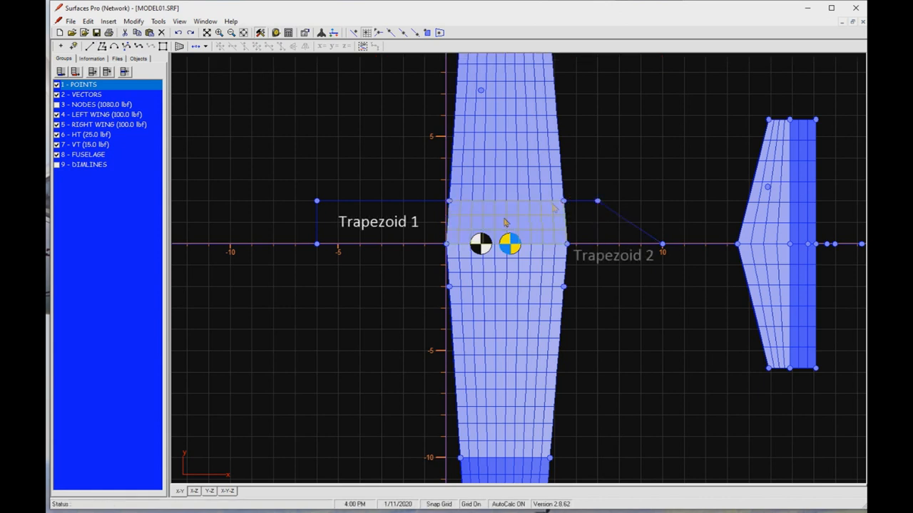
# - Insert surface FUS FRONT1 bounded by curves A1, A2, B1, B2 with 3 segments
pyautogui.doubleClick(378, 245)
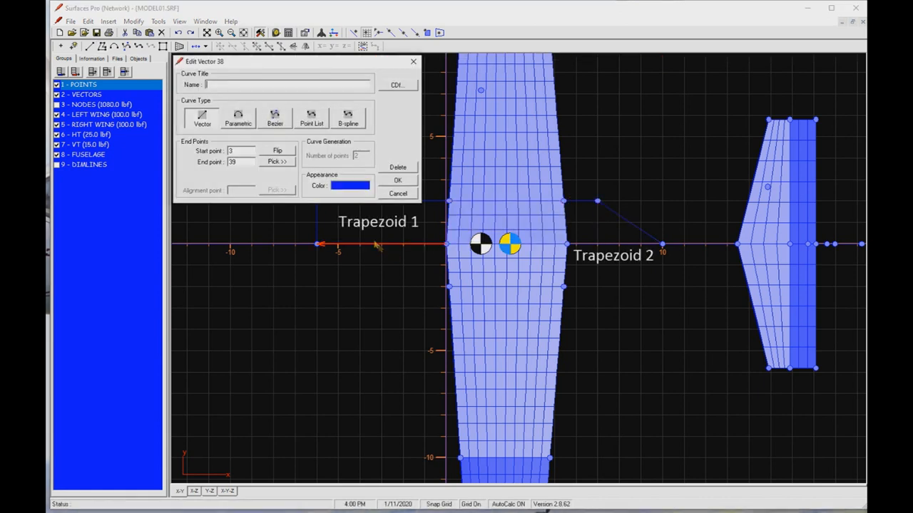
pyautogui.click(397, 180)
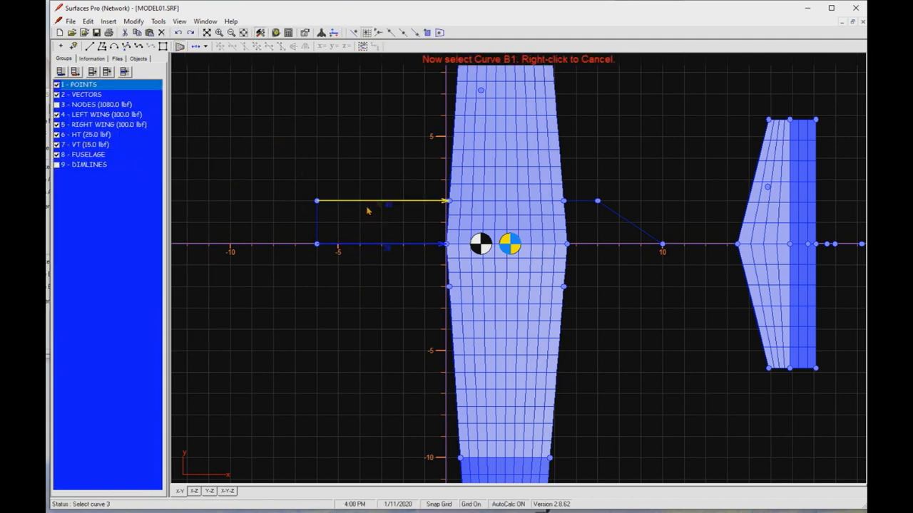
pyautogui.click(445, 203)
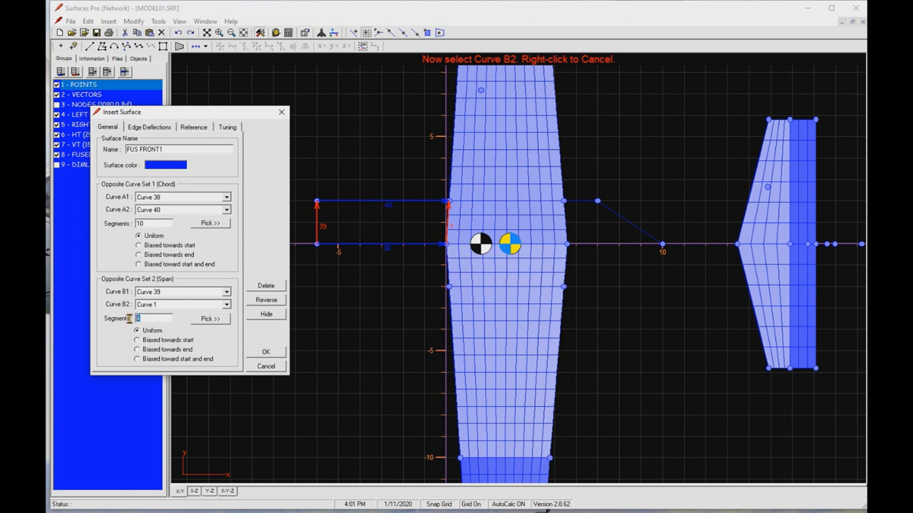
pyautogui.write('3')
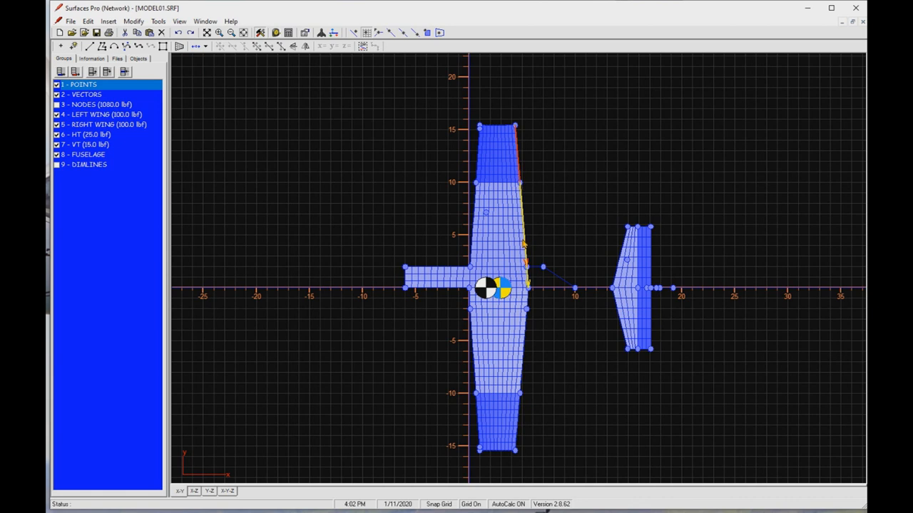
# - Flip the wing-root trailing-edge vector and reconnect it to the fuselage corner point
pyautogui.doubleClick(524, 246)
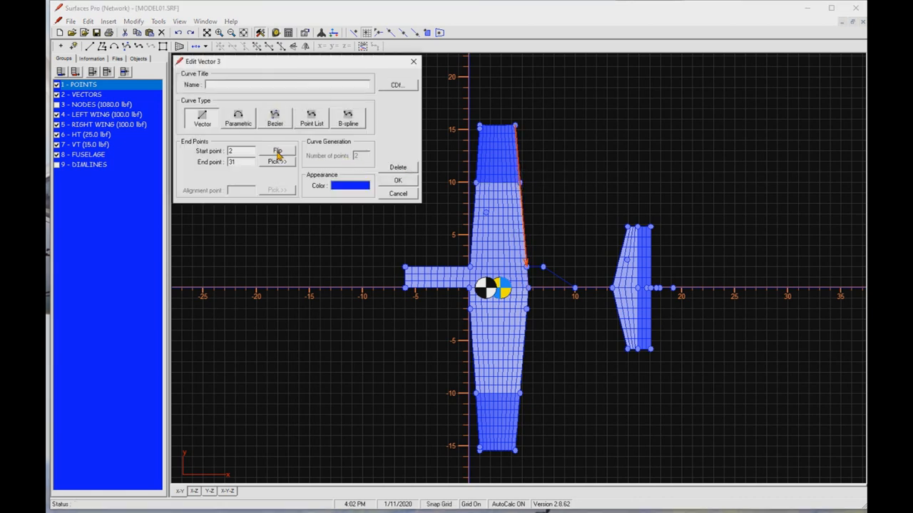
pyautogui.click(398, 179)
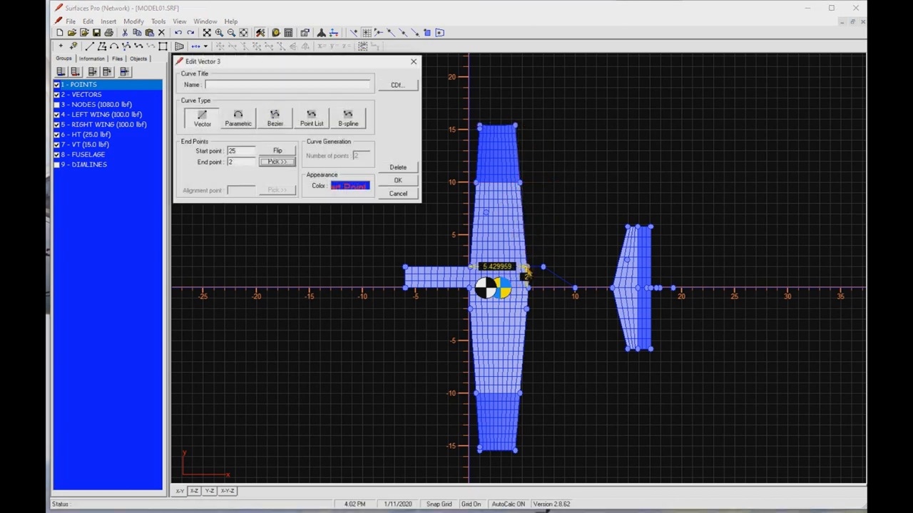
pyautogui.click(398, 179)
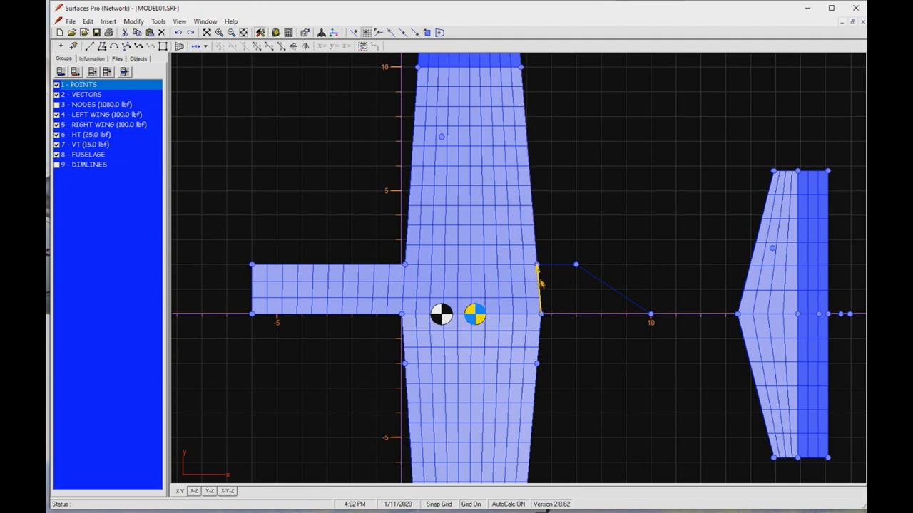
# - Redefine the wing trailing-edge vector's endpoint at the fuselage corner and apply it
pyautogui.doubleClick(538, 285)
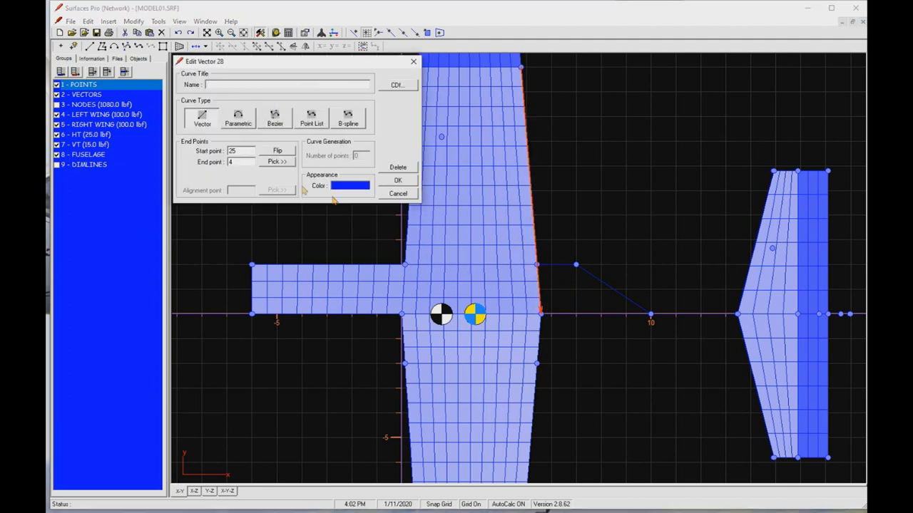
pyautogui.click(397, 180)
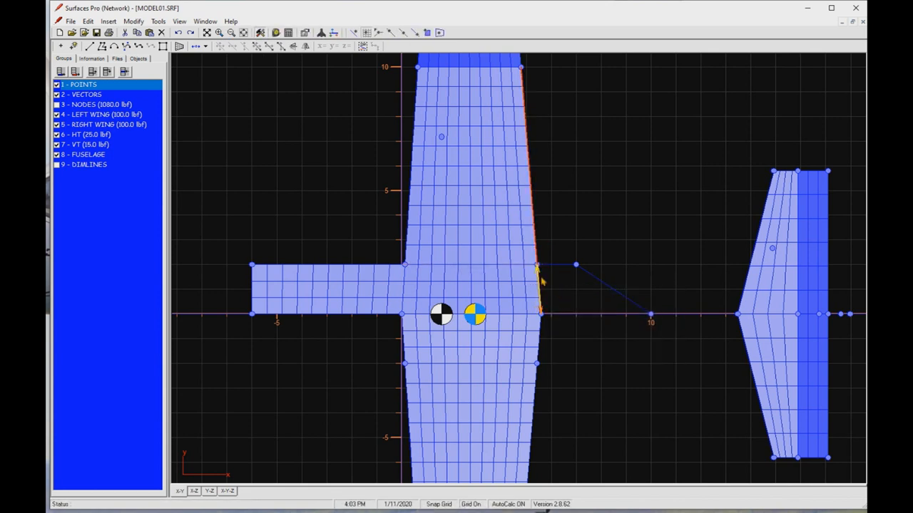
pyautogui.press('Delete')
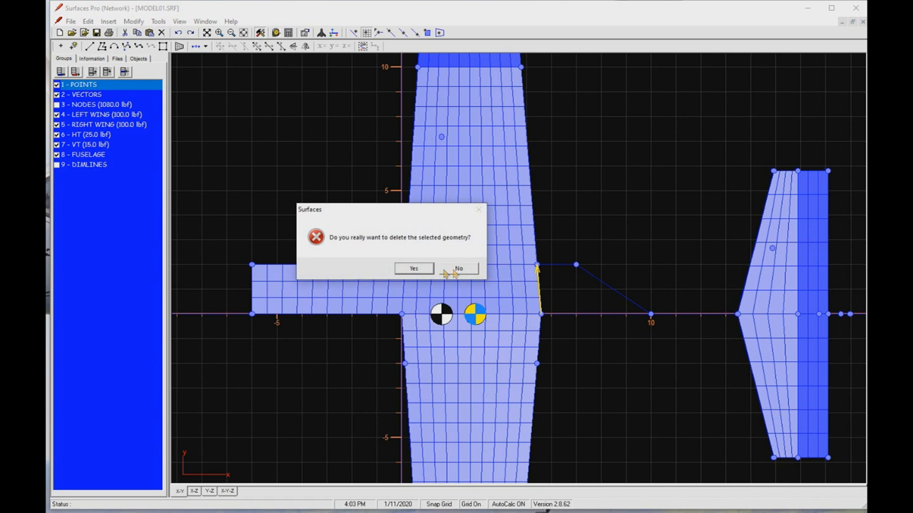
pyautogui.click(458, 268)
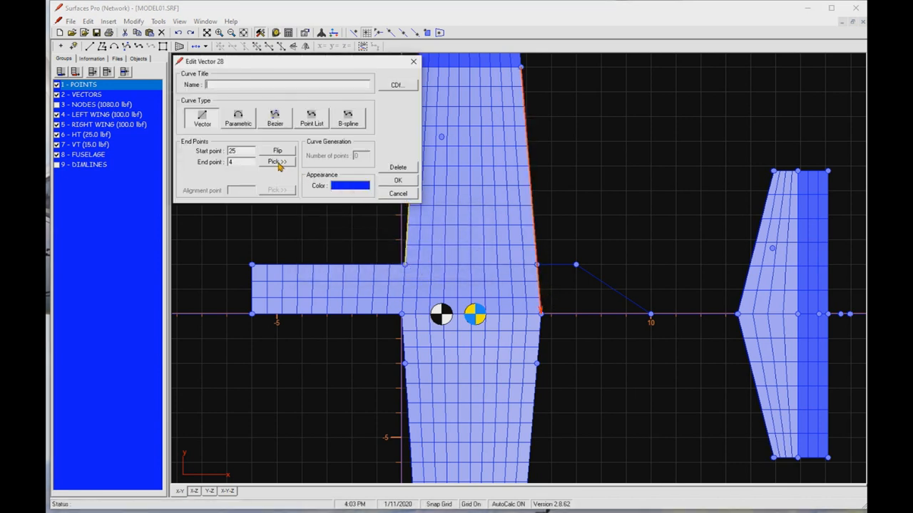
pyautogui.click(398, 180)
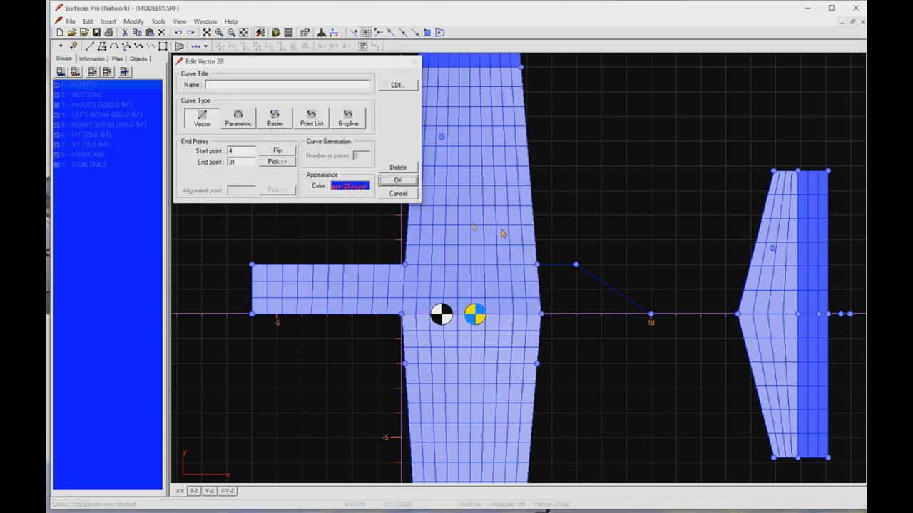
pyautogui.click(397, 179)
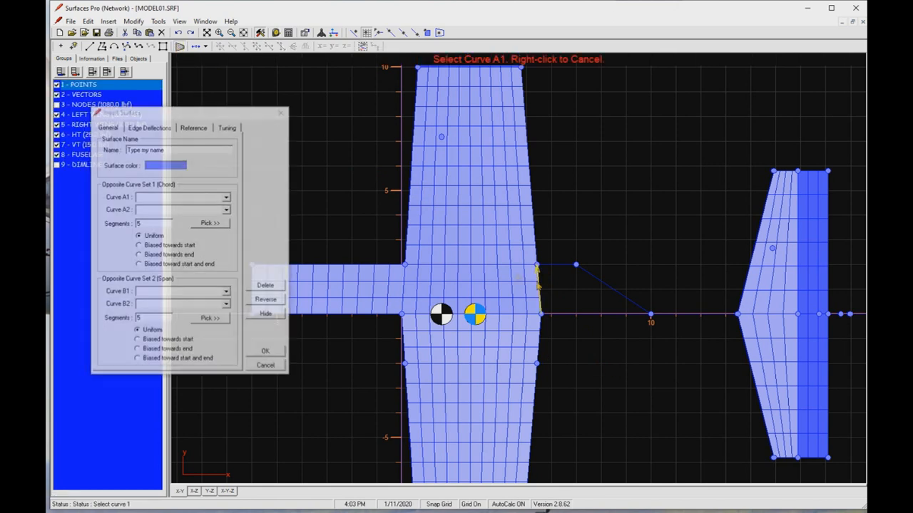
# - Insert the surface on Curves 41, 43, 28, 42 with 7 and 3 segments and spacing bias
pyautogui.click(535, 268)
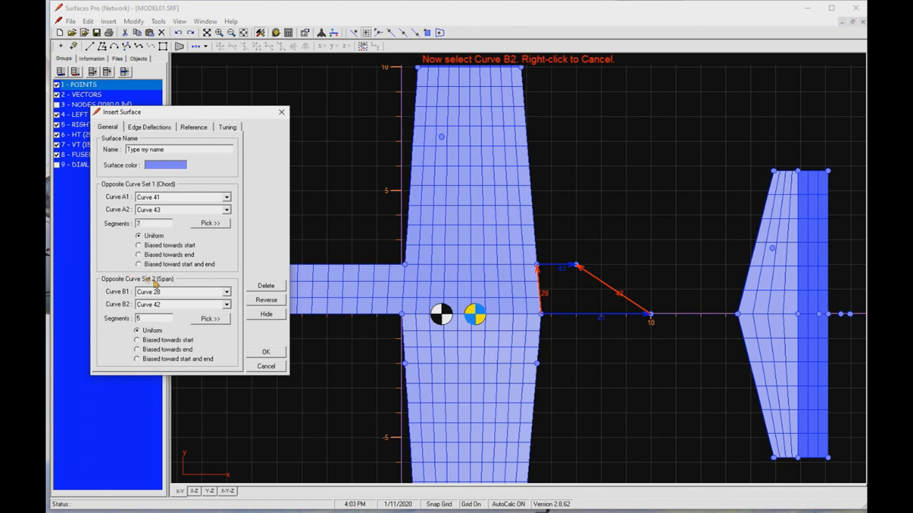
pyautogui.write('3')
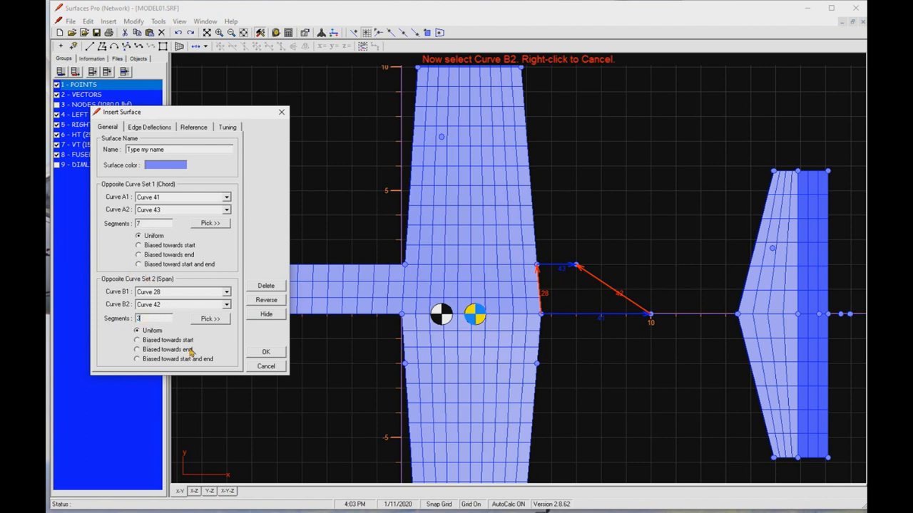
pyautogui.click(265, 352)
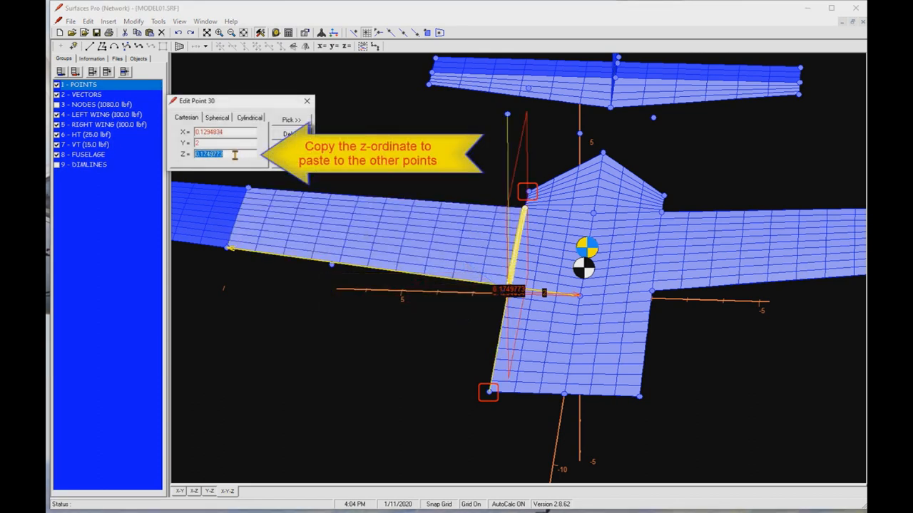
# - Copy point 30's Z coordinate from the Edit Point dialog
pyautogui.click(306, 100)
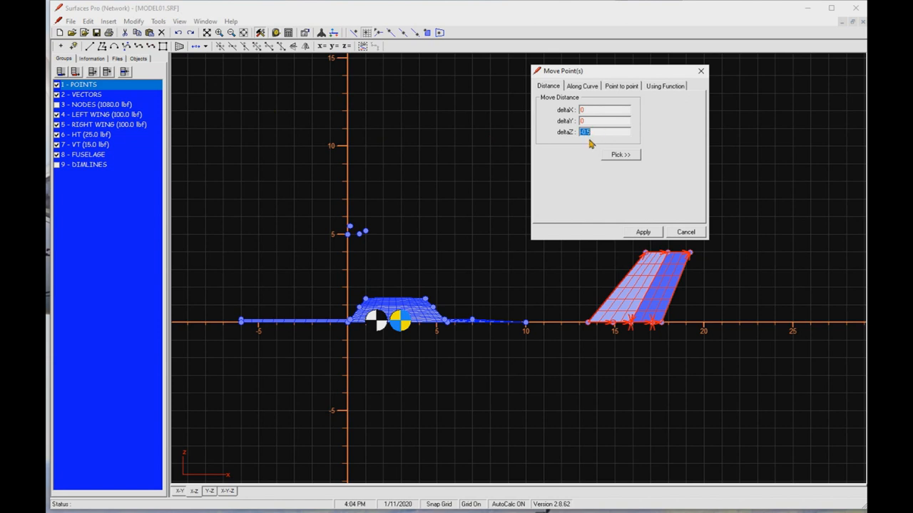
# - Raise the selected tail points with Move Points, entering a deltaZ value of 3
pyautogui.write('3')
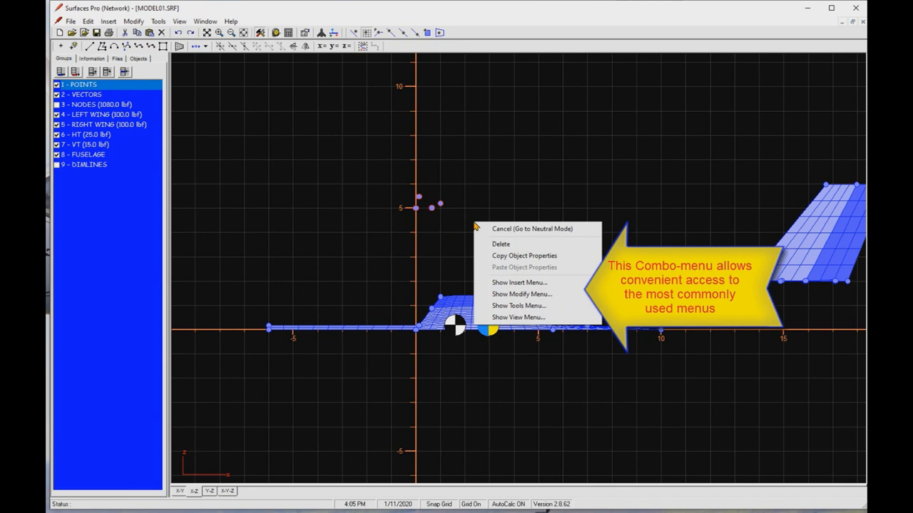
# - Cancel to neutral mode and uncheck group 4 - LEFT WING
pyautogui.click(518, 318)
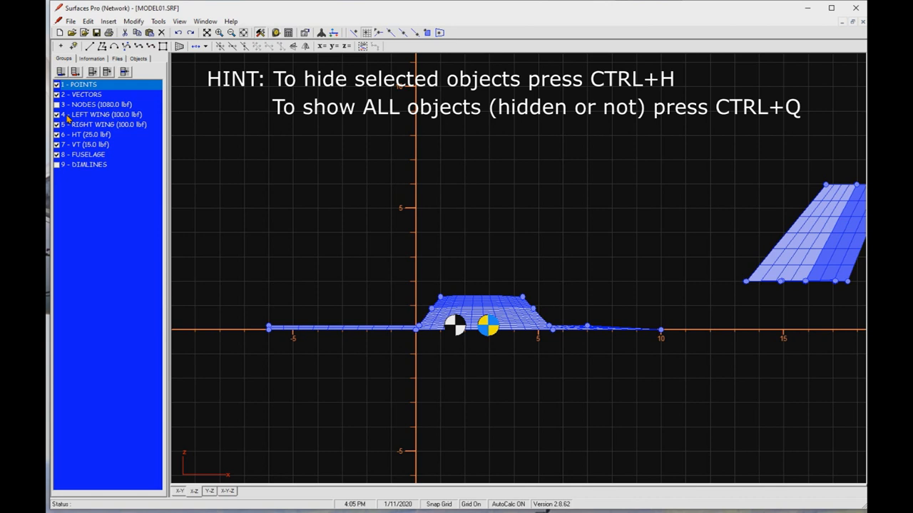
pyautogui.click(107, 115)
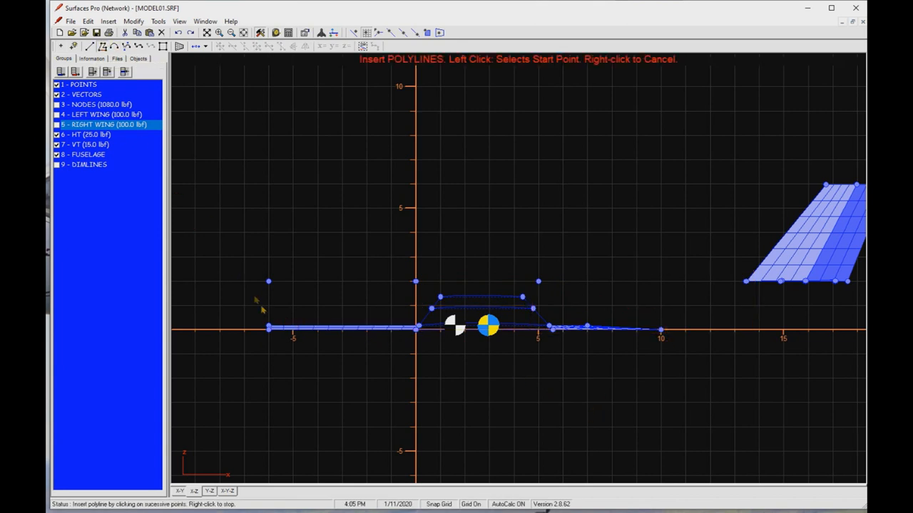
pyautogui.moveTo(275, 344)
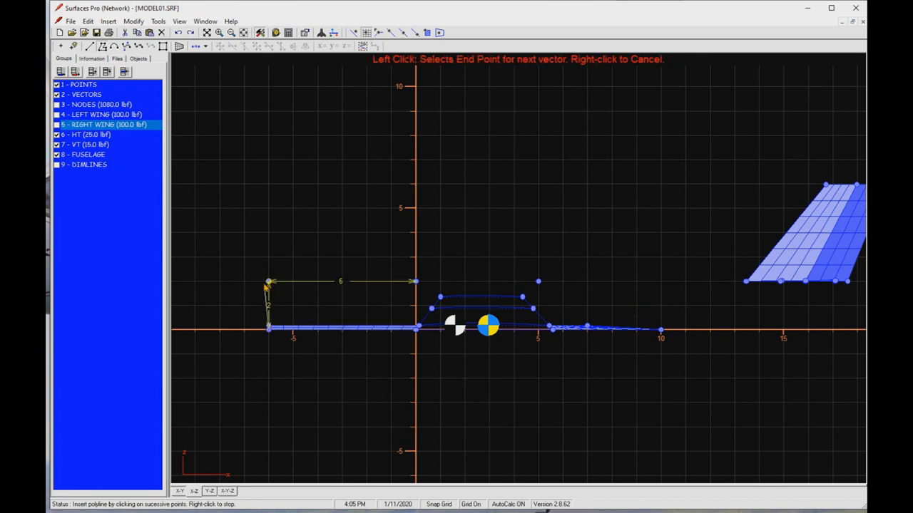
# - Place the first fuselage outline polyline point at z=2 above the nose
pyautogui.click(415, 284)
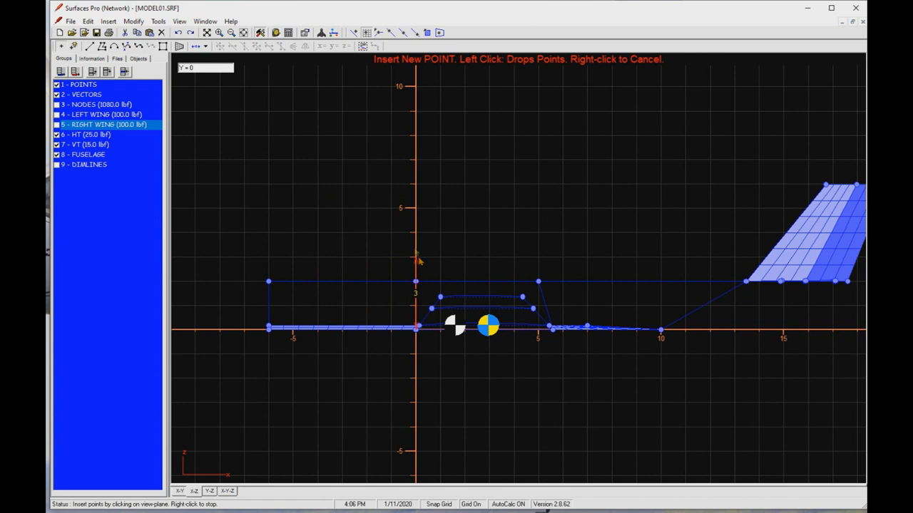
# - Add points at (0,4) and (4,4) and join them to the fuselage outline
pyautogui.click(512, 233)
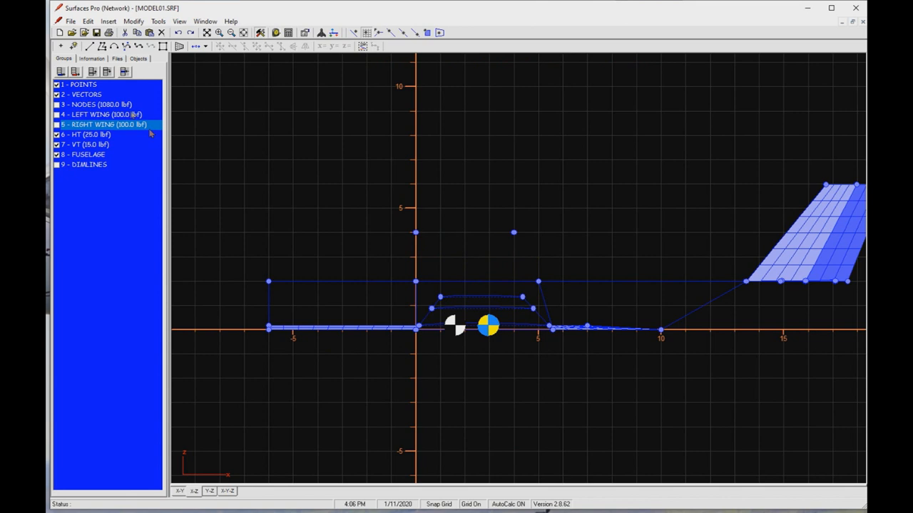
pyautogui.click(416, 281)
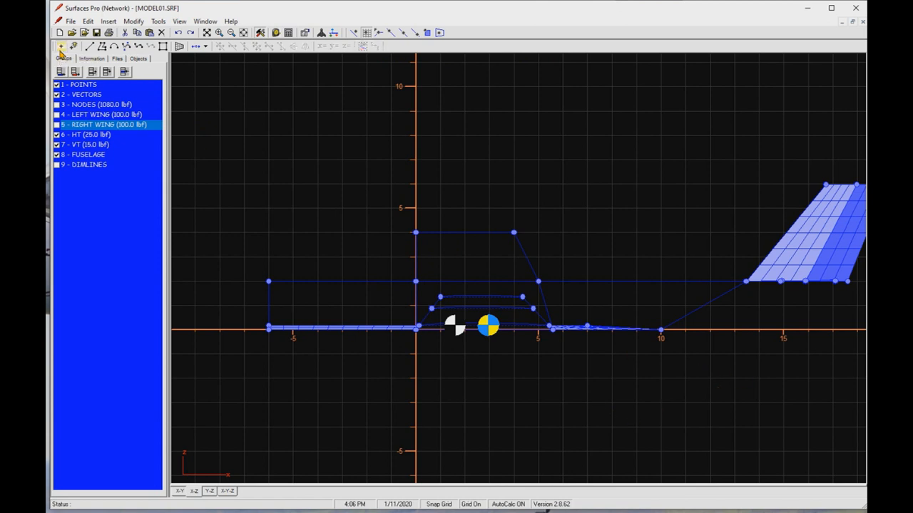
pyautogui.click(61, 46)
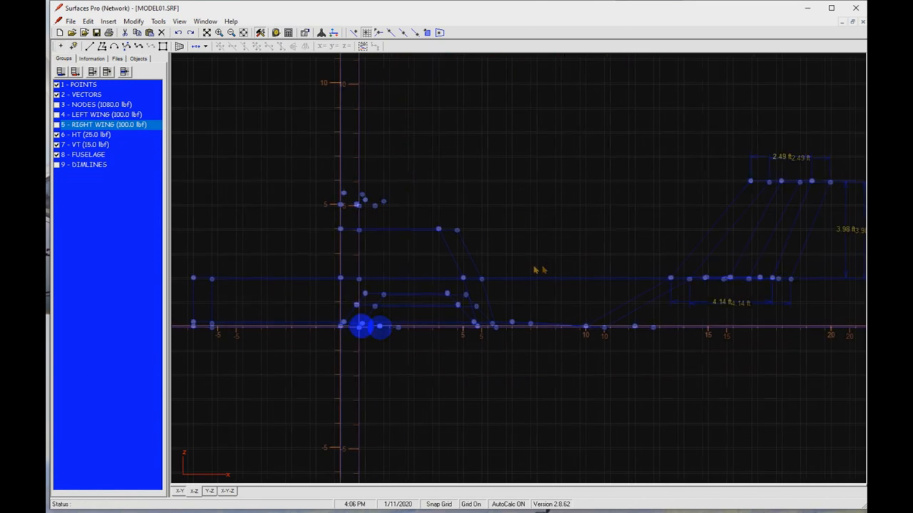
# - Create three FUS VERT side panels from nose to tail, each bounded by four curves
pyautogui.click(227, 491)
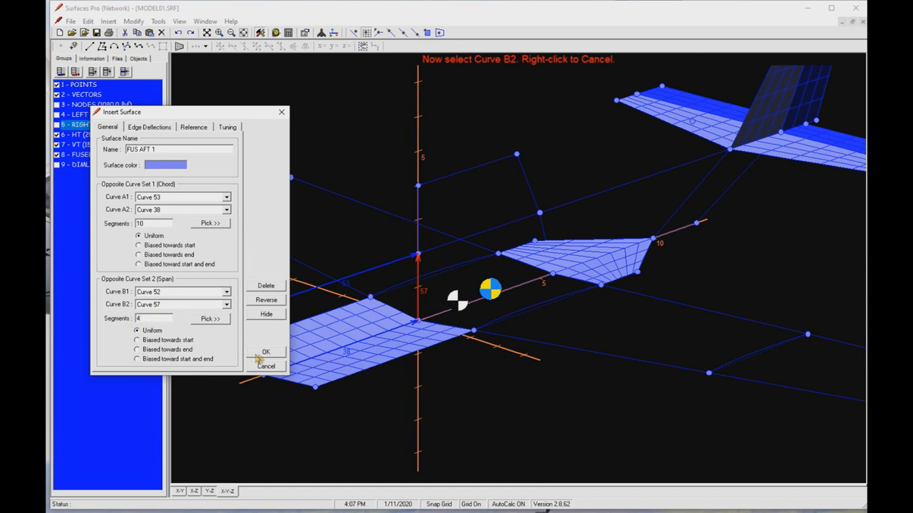
pyautogui.click(265, 353)
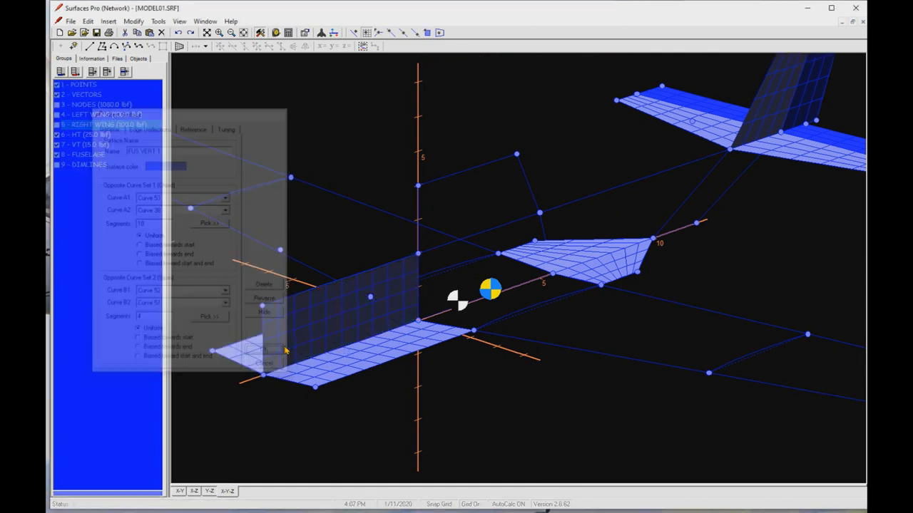
pyautogui.click(209, 223)
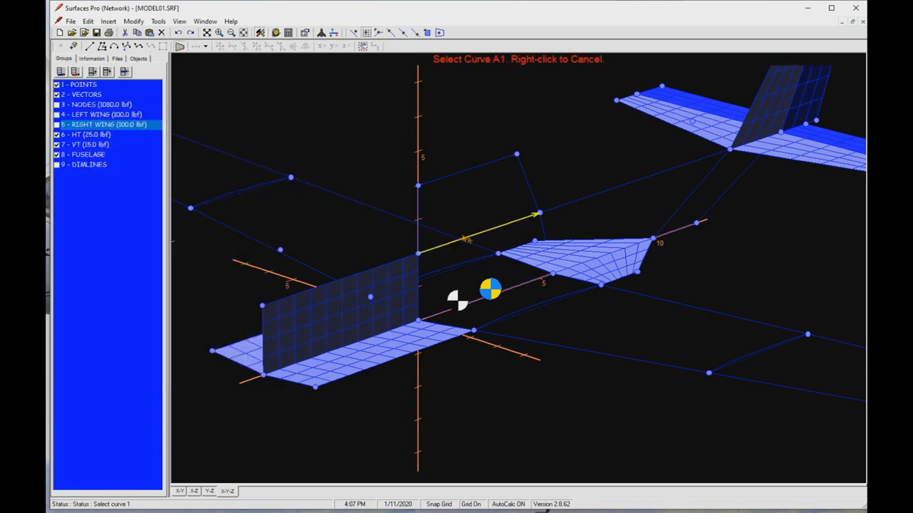
pyautogui.click(463, 239)
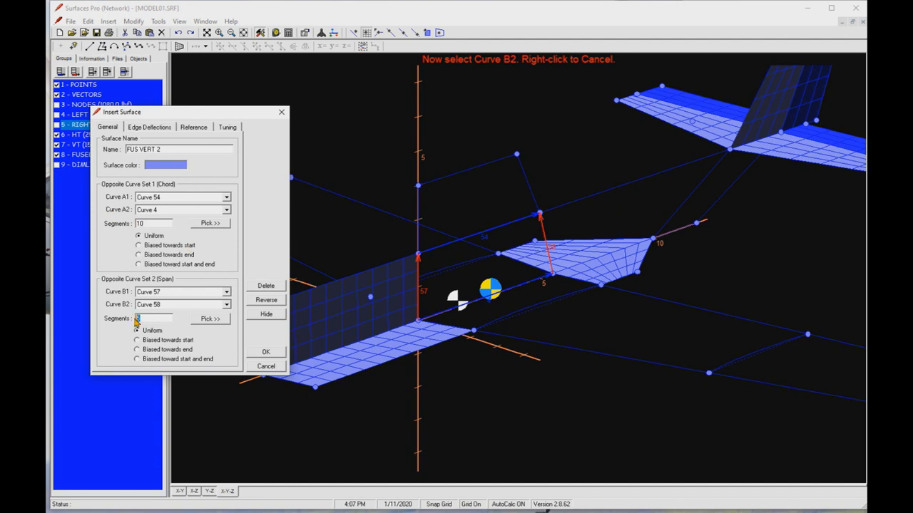
pyautogui.click(265, 352)
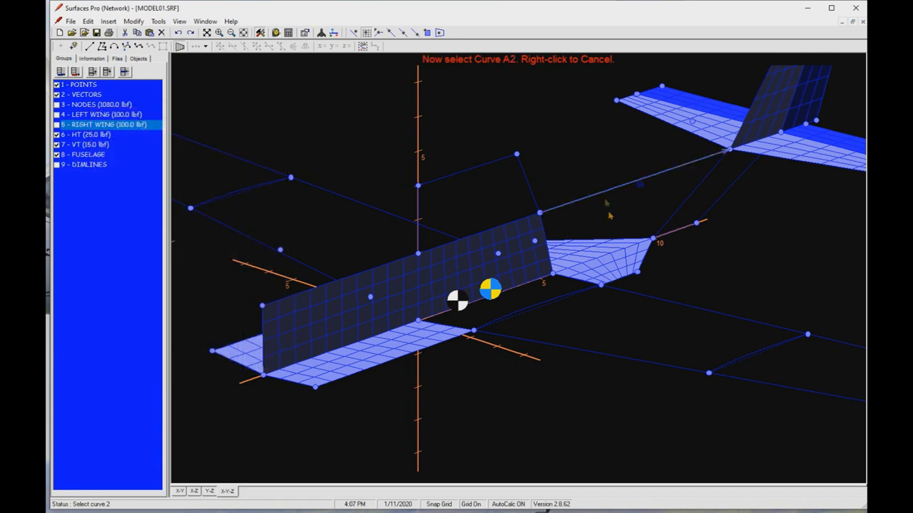
pyautogui.click(540, 214)
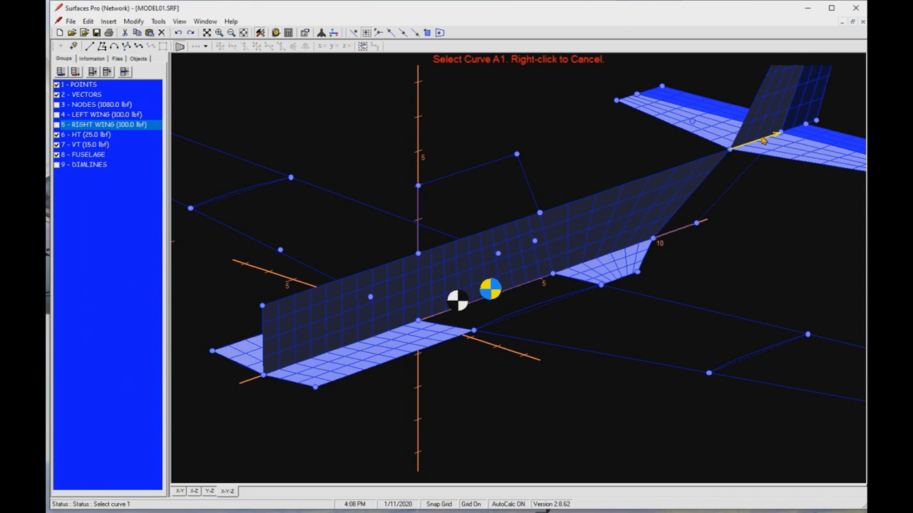
pyautogui.click(763, 139)
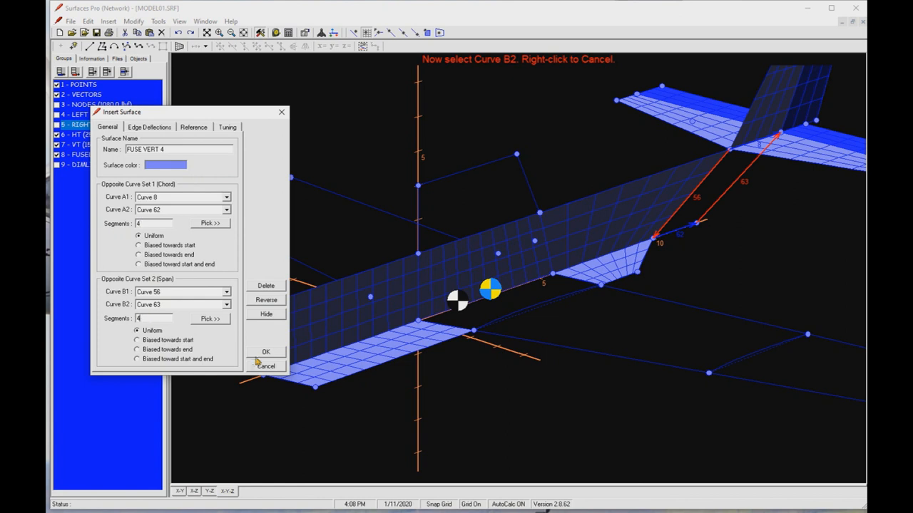
pyautogui.click(265, 351)
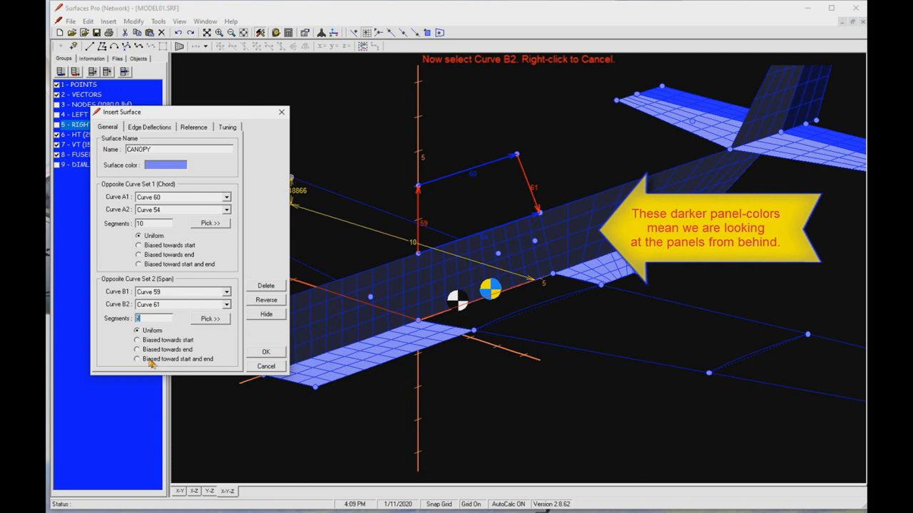
# - Create the CANOPY surface from Curves 60/54 and 59/61 with 10 and 4 segments
pyautogui.click(266, 351)
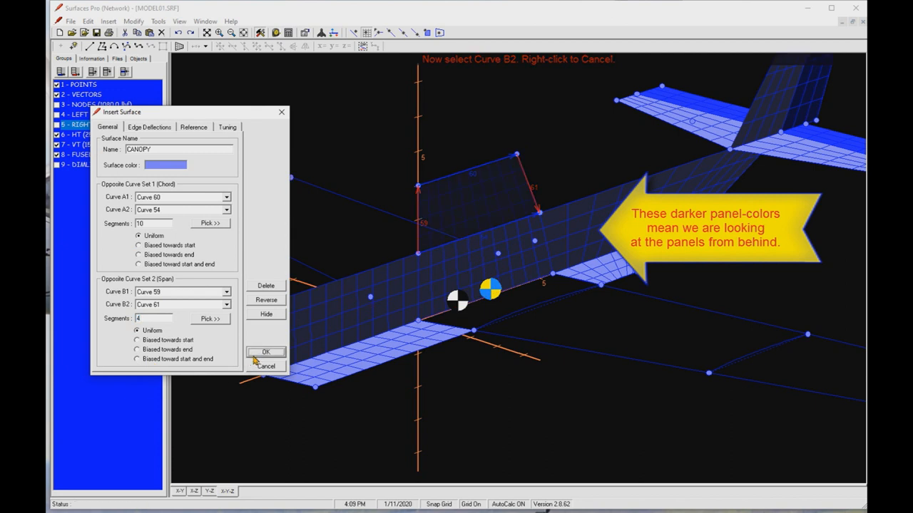
pyautogui.click(265, 352)
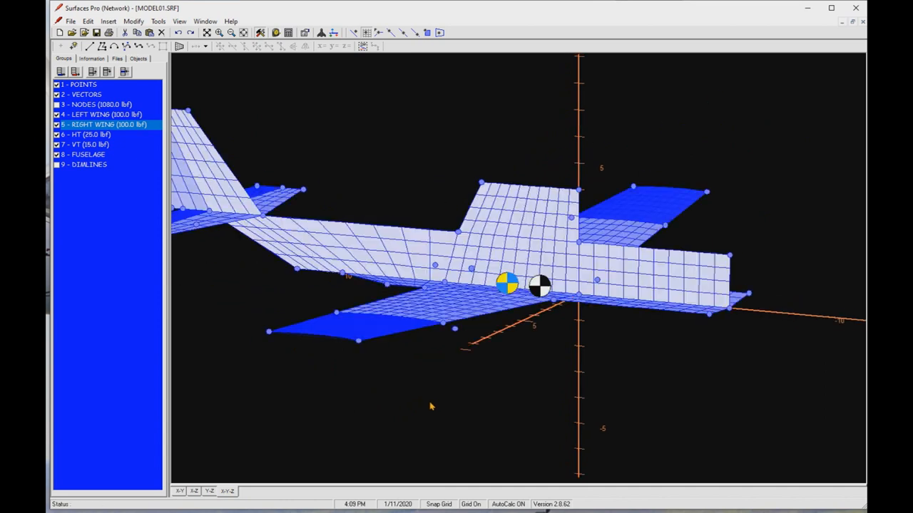
pyautogui.moveTo(312, 486)
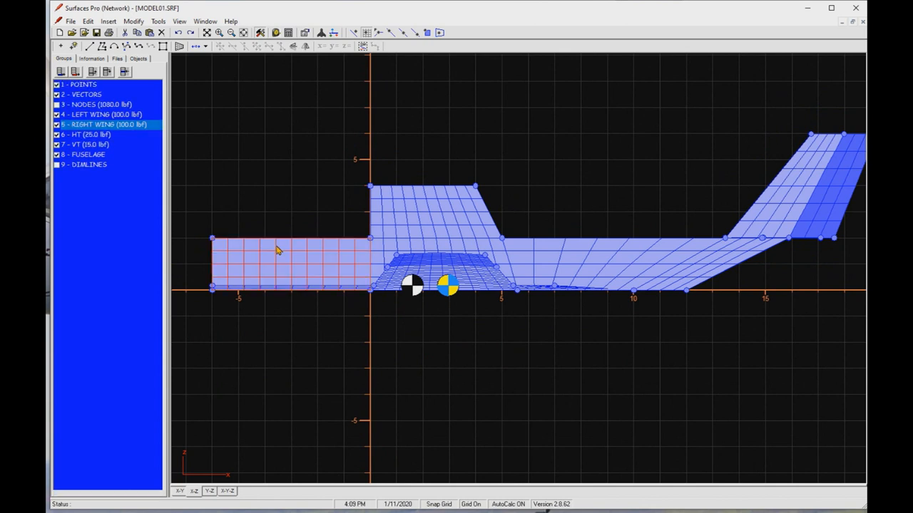
# - Split the nose side panel horizontally at distance 1
pyautogui.click(133, 21)
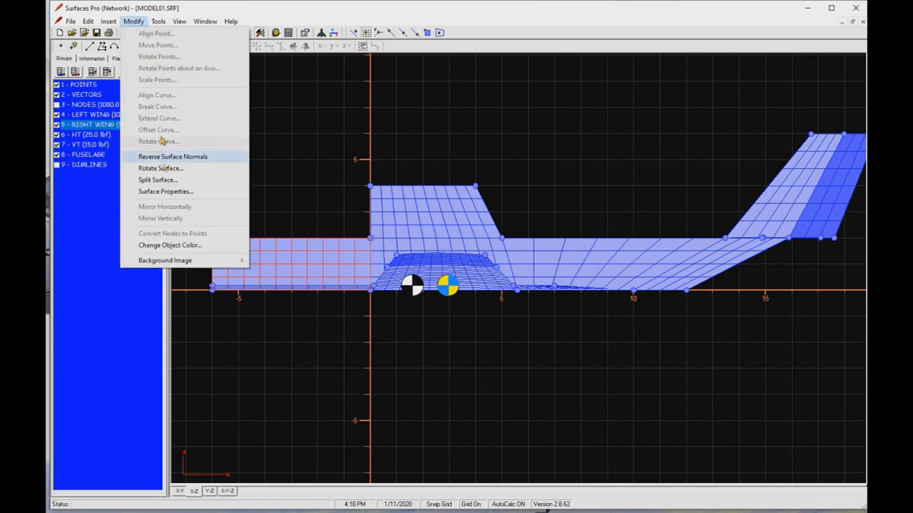
pyautogui.click(157, 179)
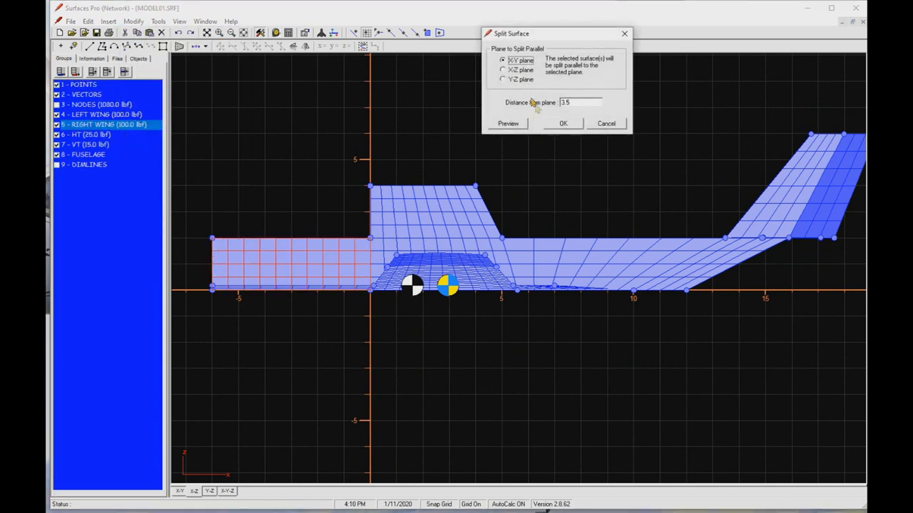
pyautogui.click(508, 123)
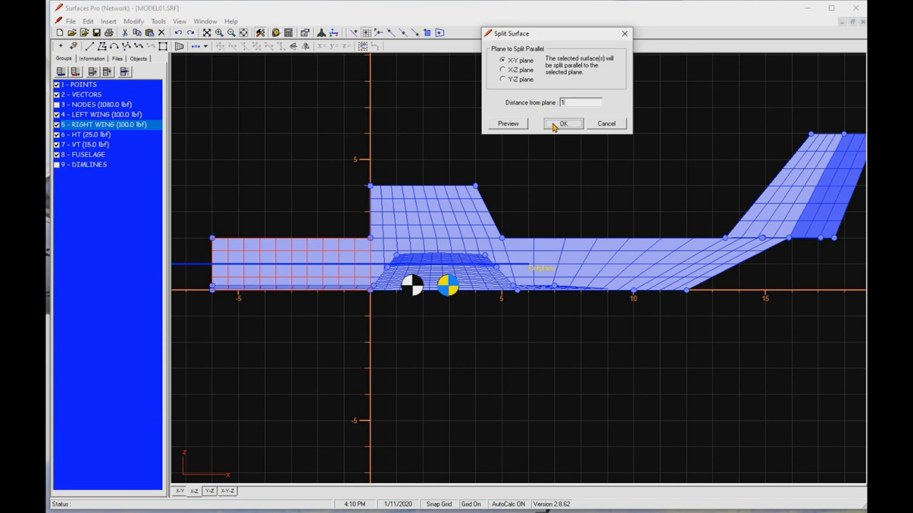
pyautogui.click(563, 123)
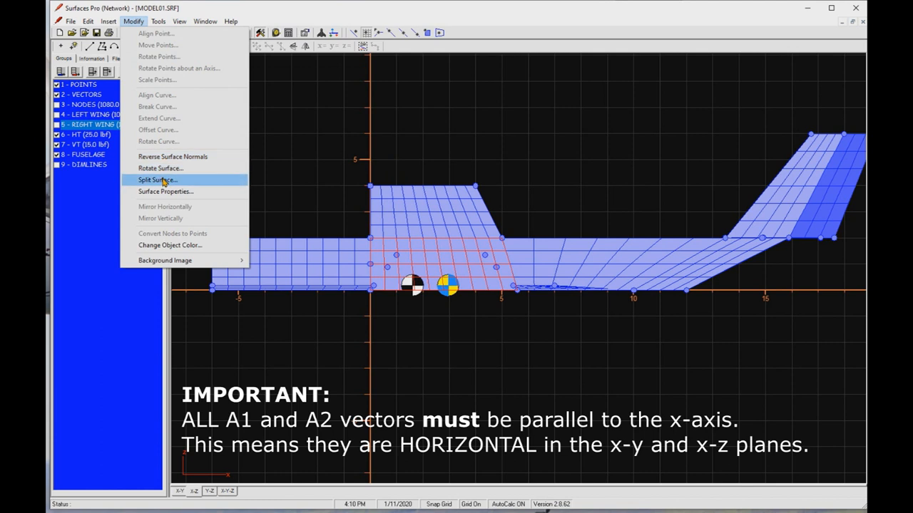
# - Split the rear fuselage surface and its lower rear piece into separate parts
pyautogui.click(160, 179)
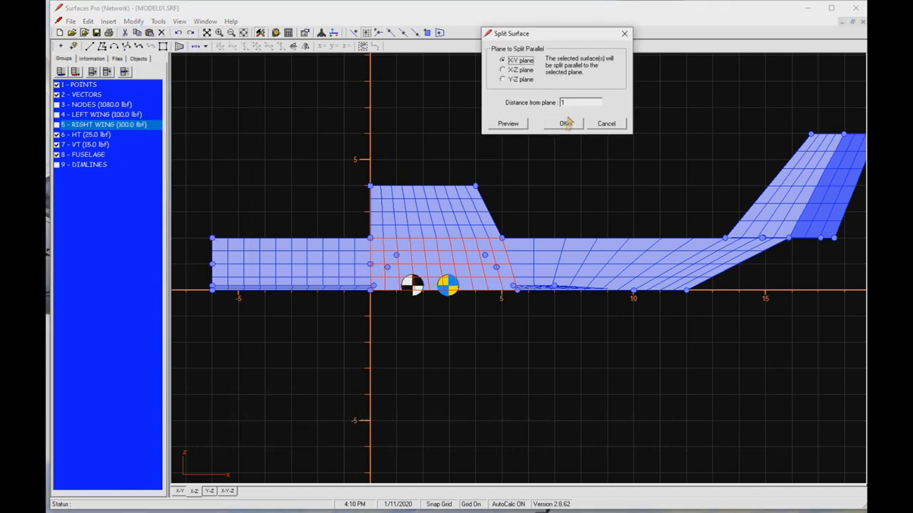
pyautogui.click(563, 123)
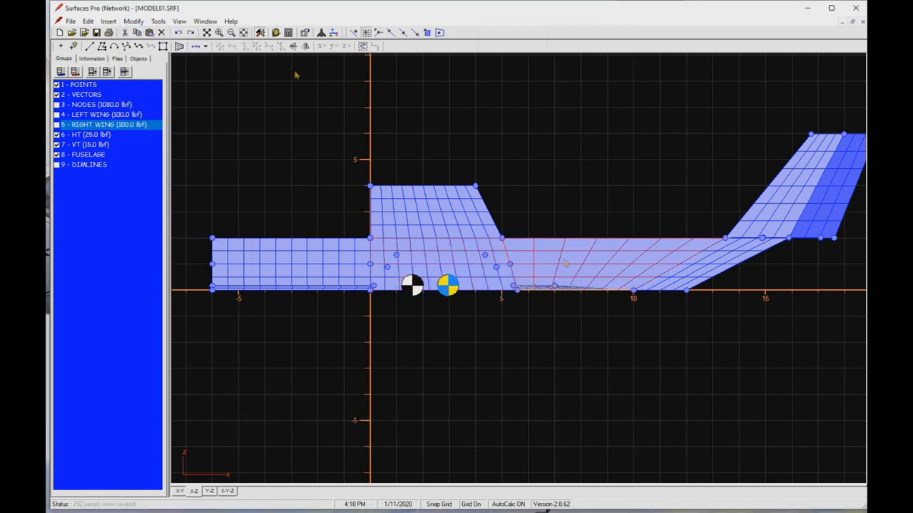
pyautogui.click(134, 21)
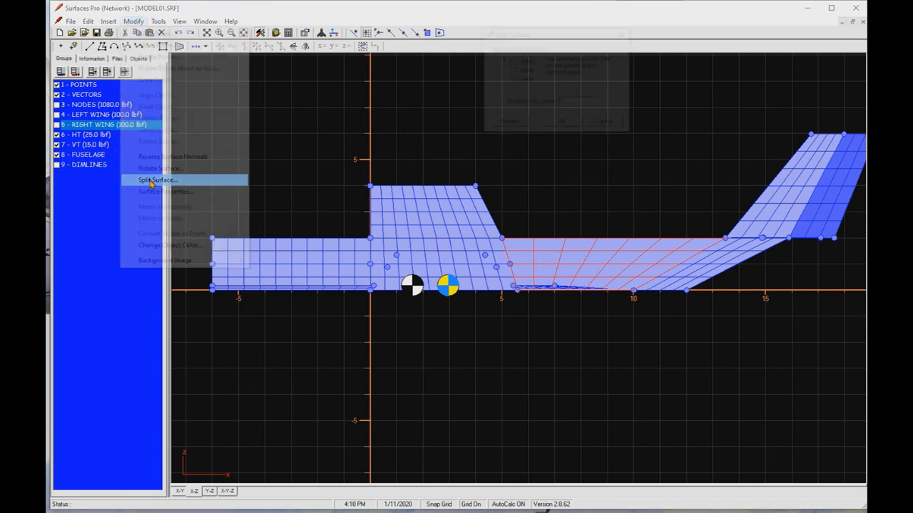
pyautogui.click(157, 180)
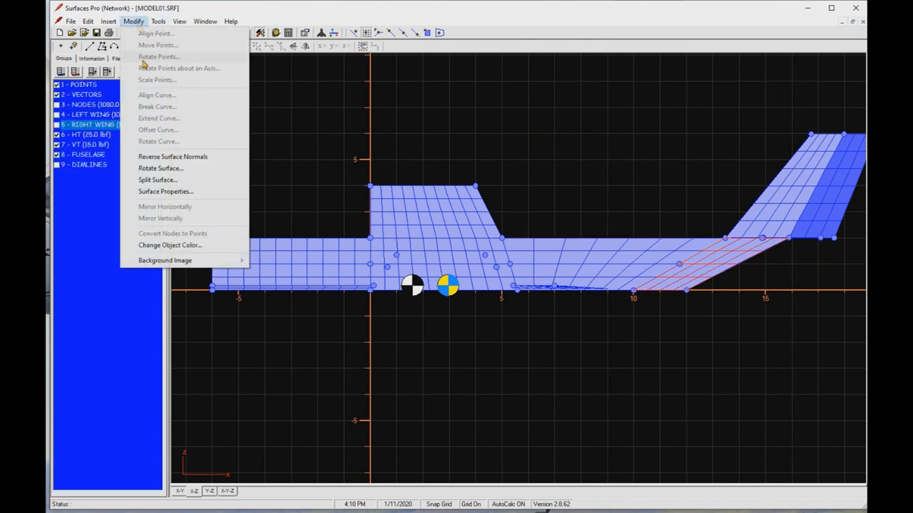
pyautogui.click(157, 180)
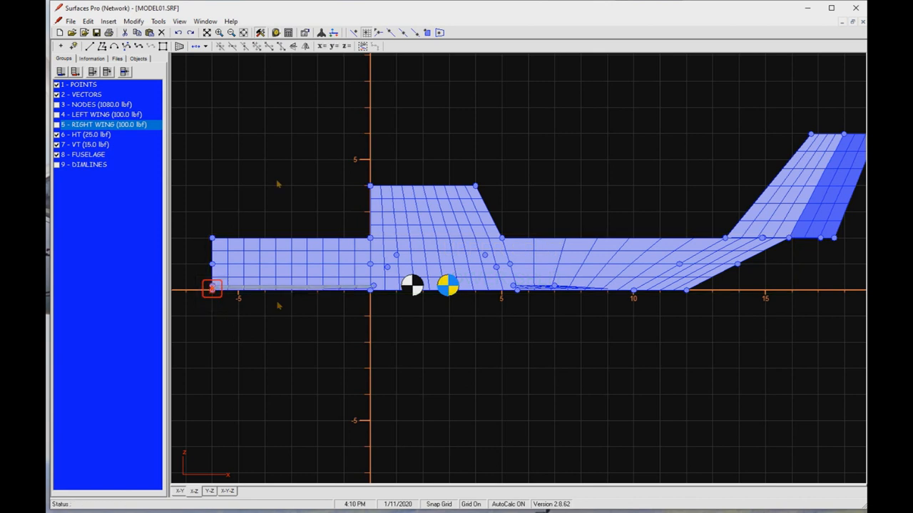
# - Move the nose point aft, slide the canopy rear corner back, and lower the canopy top
pyautogui.click(322, 46)
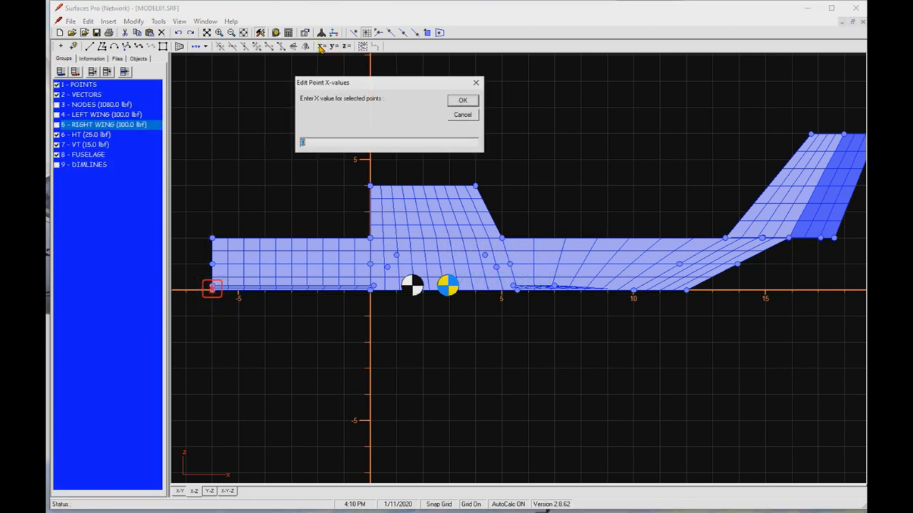
pyautogui.click(462, 100)
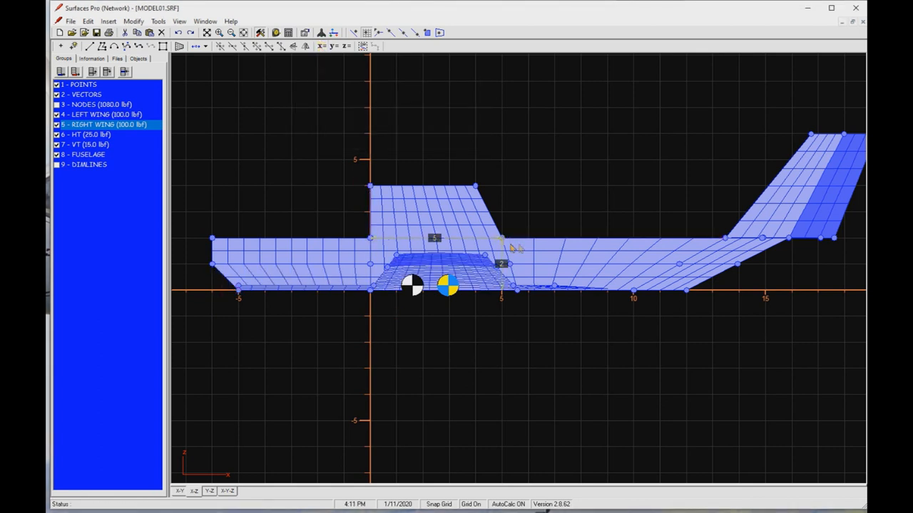
pyautogui.click(232, 45)
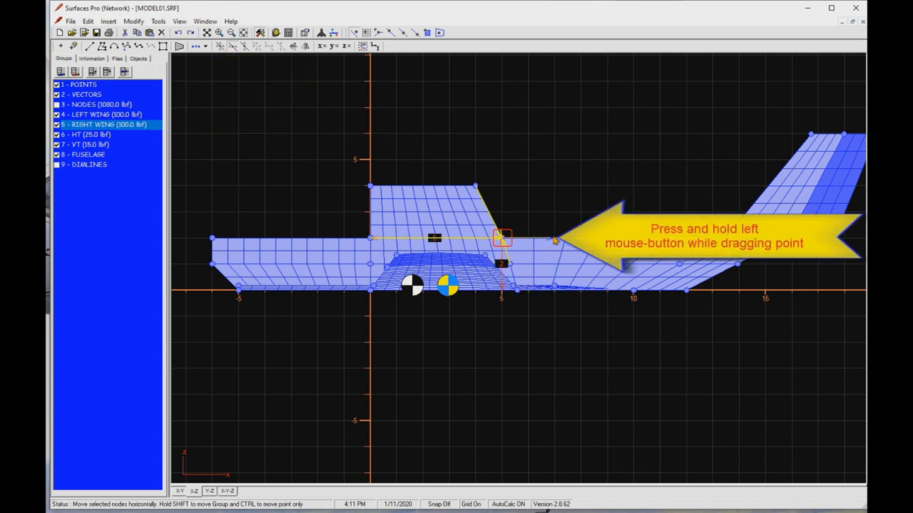
pyautogui.moveTo(502, 239); pyautogui.dragTo(369, 238)
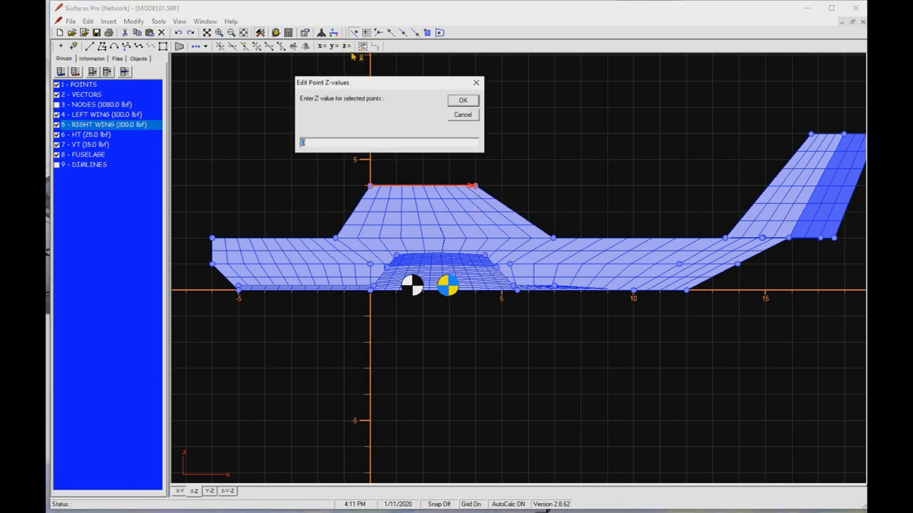
pyautogui.click(462, 100)
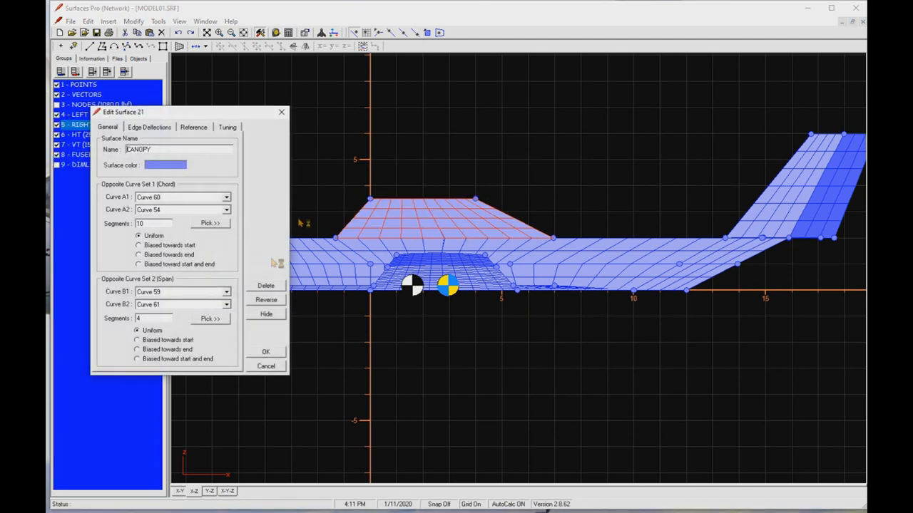
# - Set the CANOPY surface colour to a dark blue
pyautogui.click(165, 165)
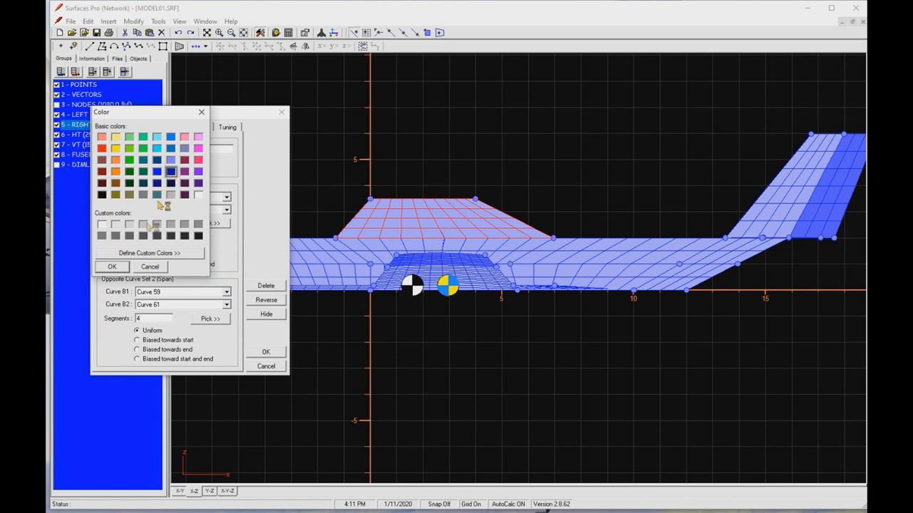
pyautogui.click(112, 266)
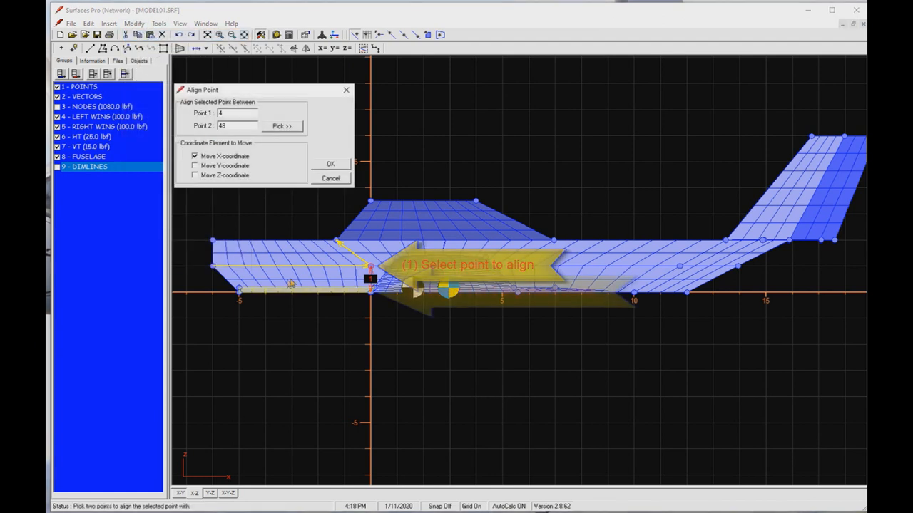
# - Align the fuselage side point in X with its two reference points
pyautogui.click(370, 267)
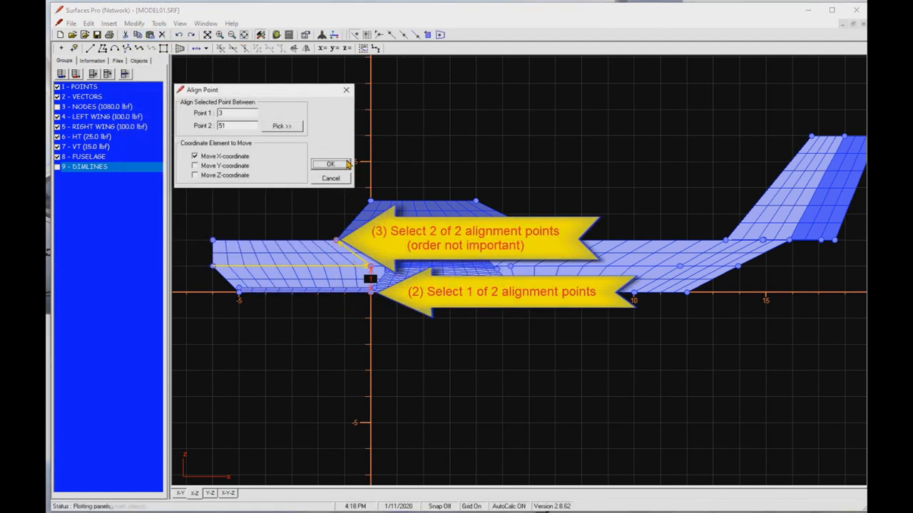
pyautogui.click(329, 164)
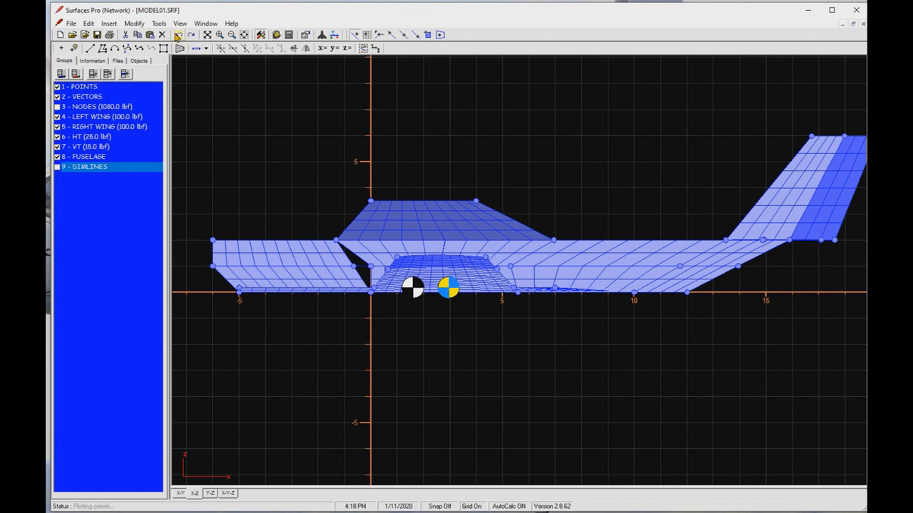
pyautogui.click(158, 22)
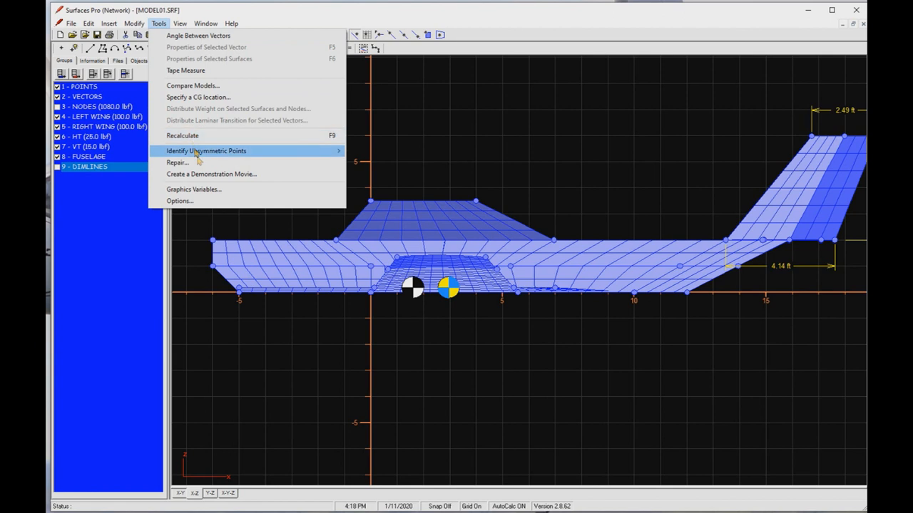
# - Repair the model to merge coincident points and align the canopy-front point in X
pyautogui.click(176, 162)
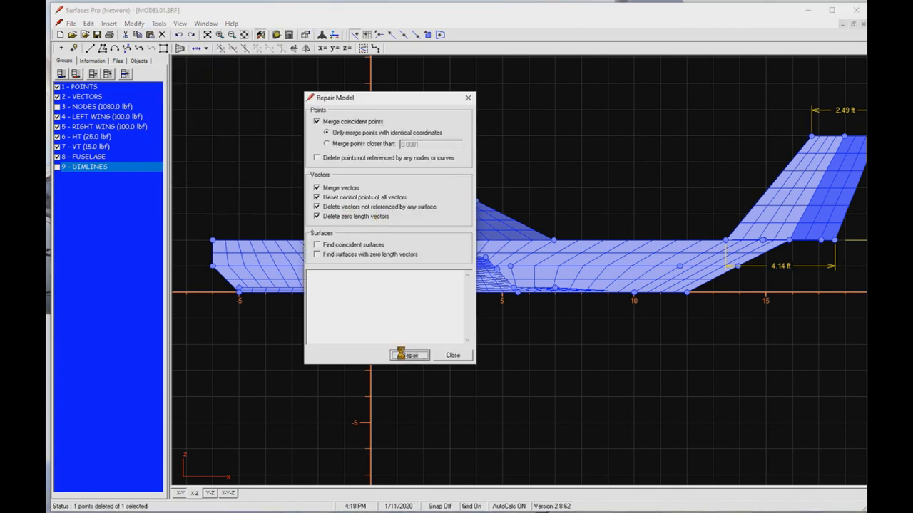
pyautogui.click(453, 355)
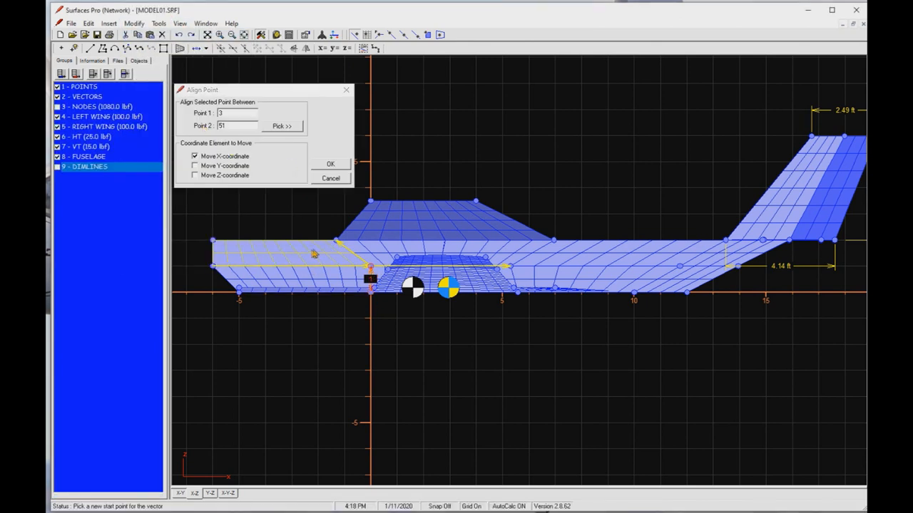
pyautogui.click(331, 164)
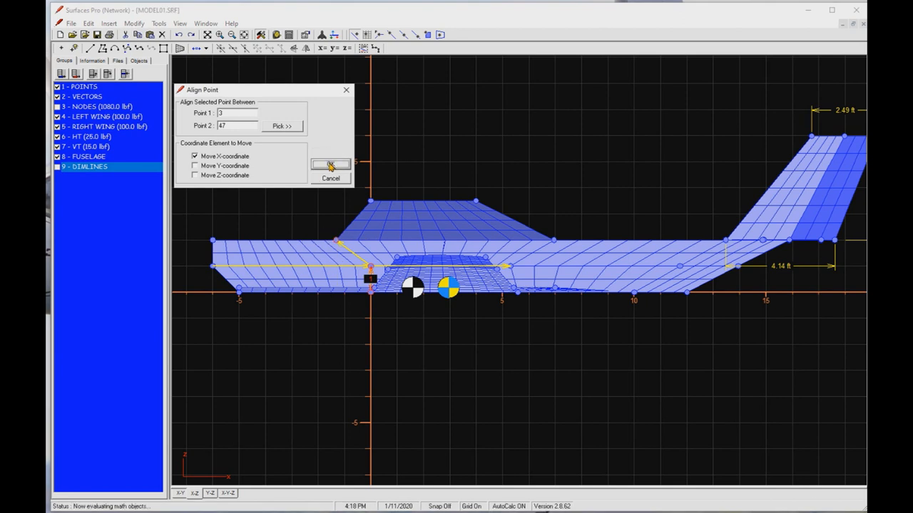
pyautogui.click(329, 165)
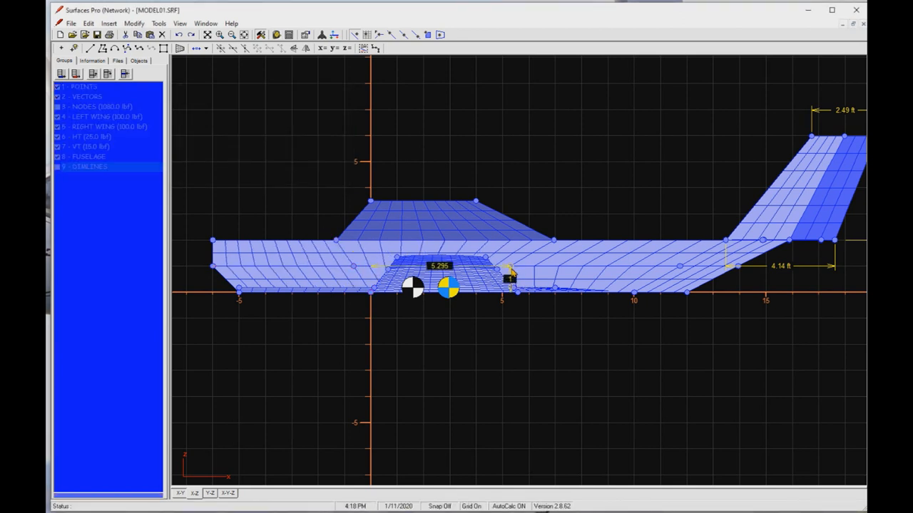
# - Start aligning another fuselage point in X against a reference point
pyautogui.click(134, 23)
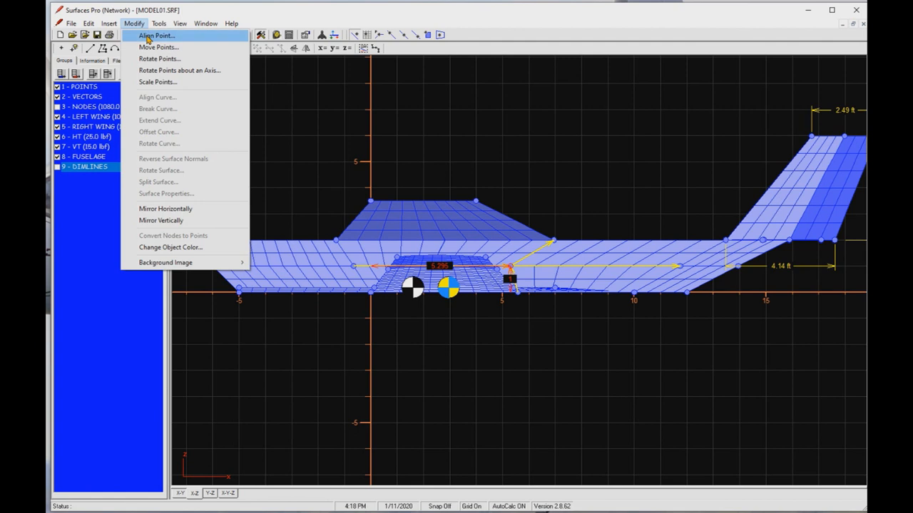
pyautogui.click(156, 36)
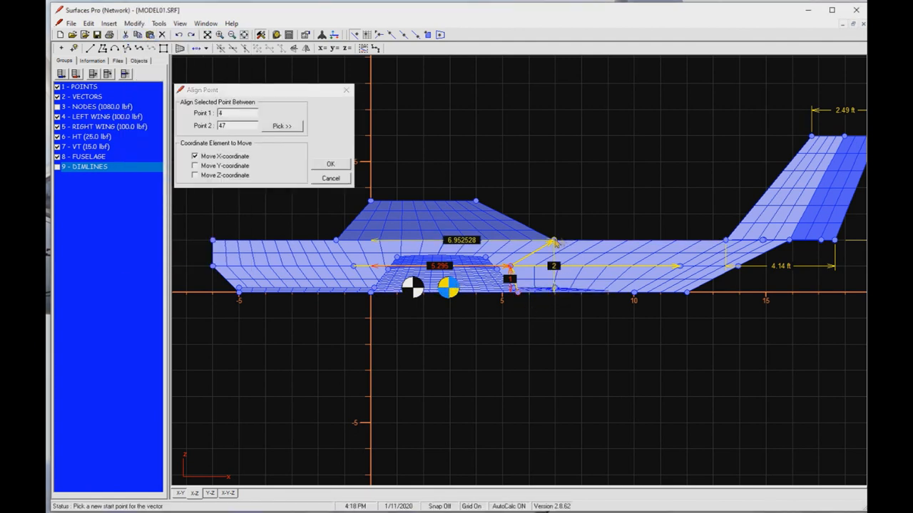
pyautogui.click(330, 164)
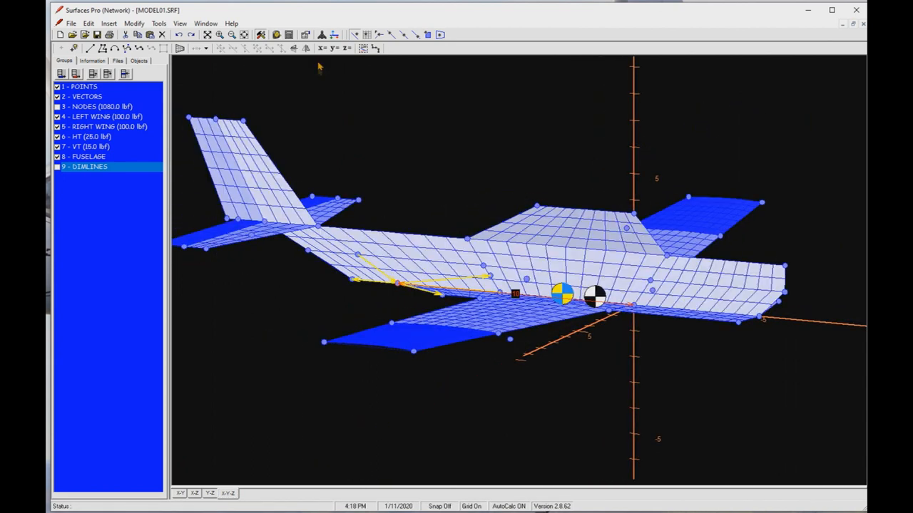
# - Set point 51's coordinates to x 9 and y 0 to reshape the aft fuselage
pyautogui.click(321, 48)
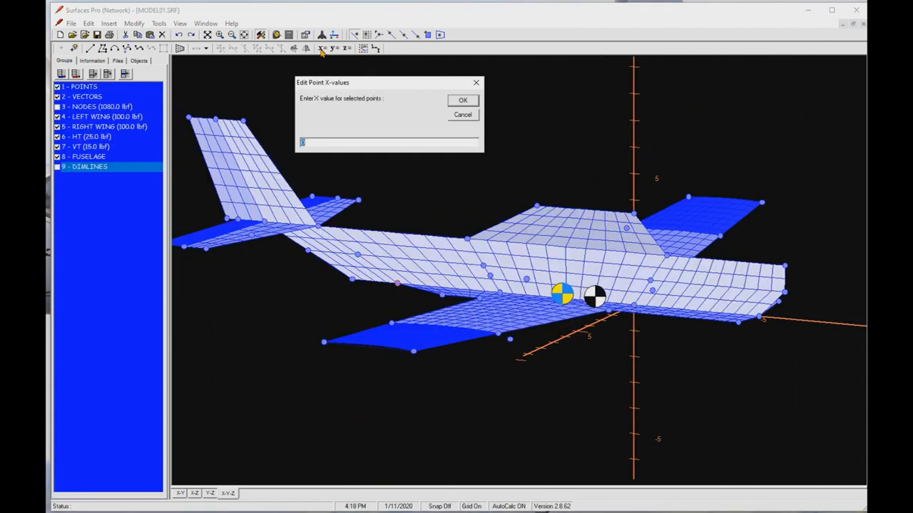
pyautogui.click(462, 99)
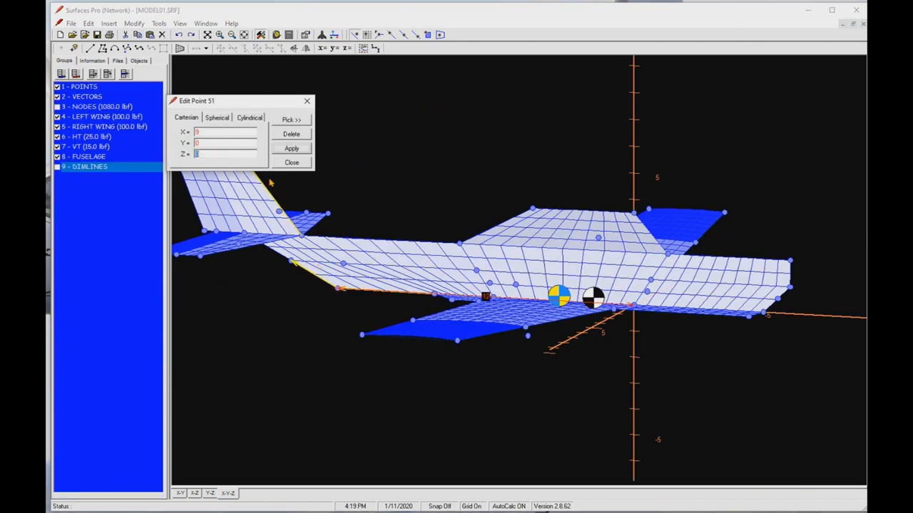
pyautogui.click(292, 162)
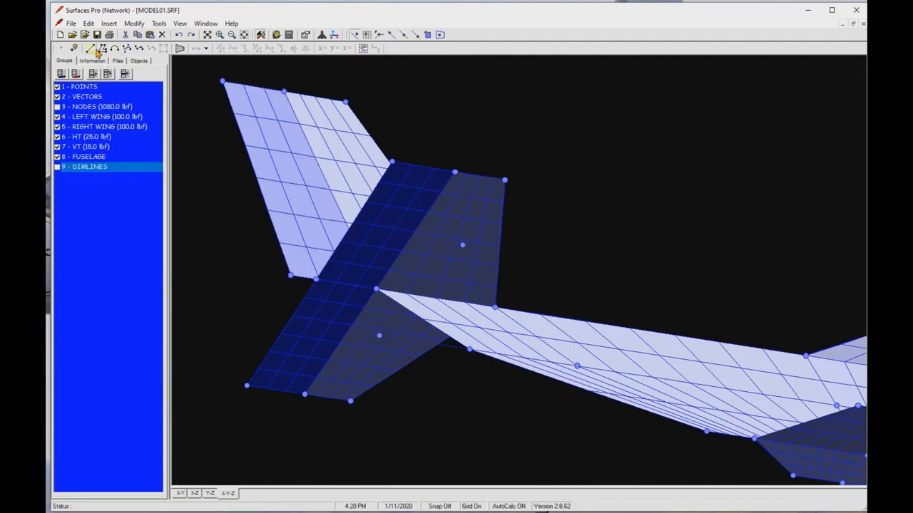
# - Add a dark blue panel filling the tail-root gap and apply point 57's new coordinates
pyautogui.click(89, 47)
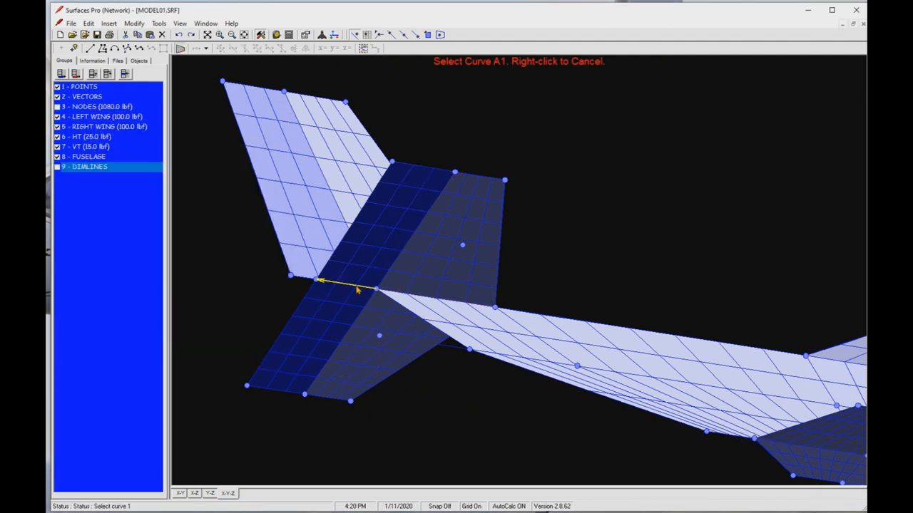
pyautogui.click(343, 284)
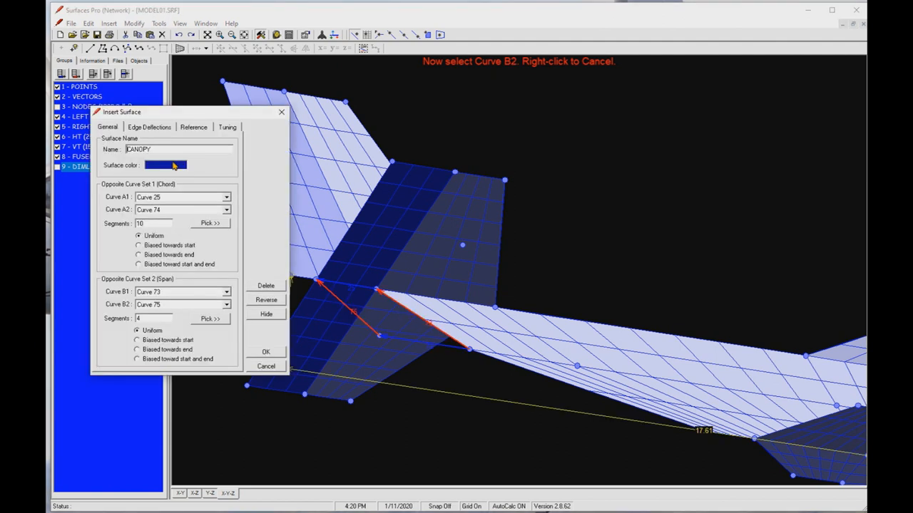
pyautogui.click(166, 164)
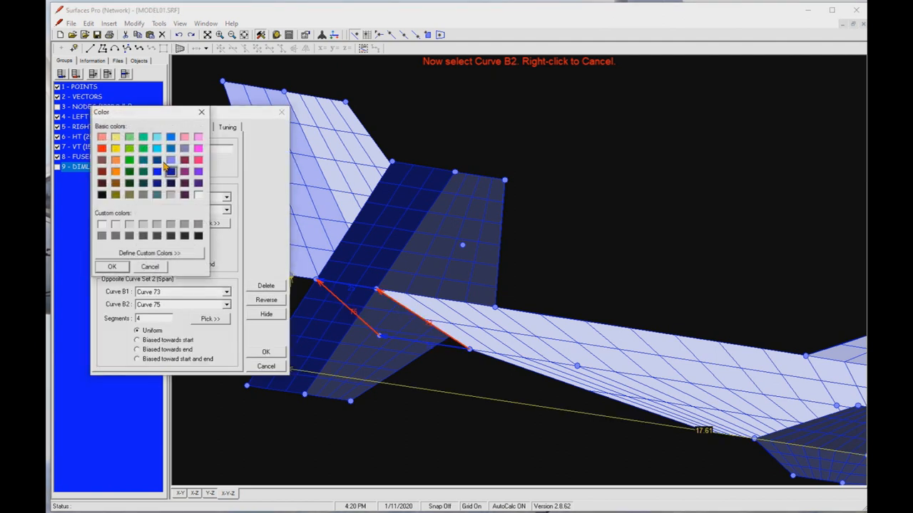
pyautogui.click(112, 266)
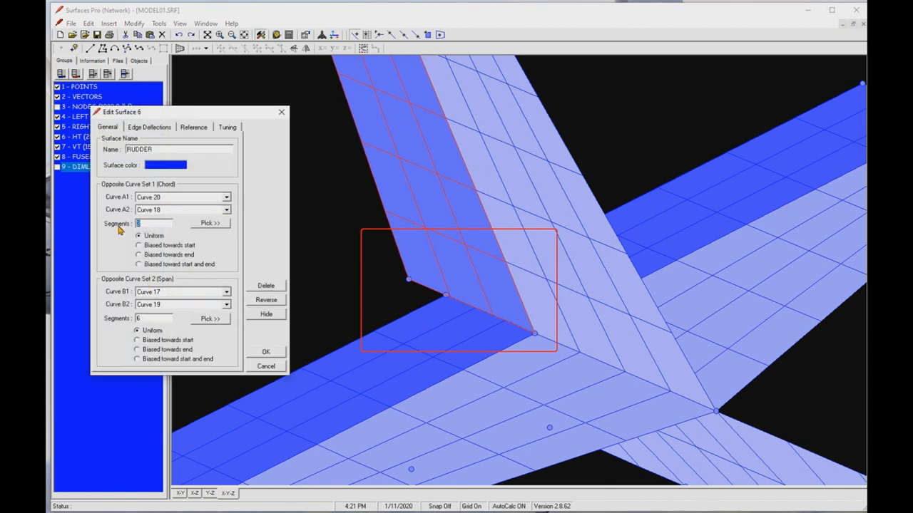
pyautogui.click(265, 351)
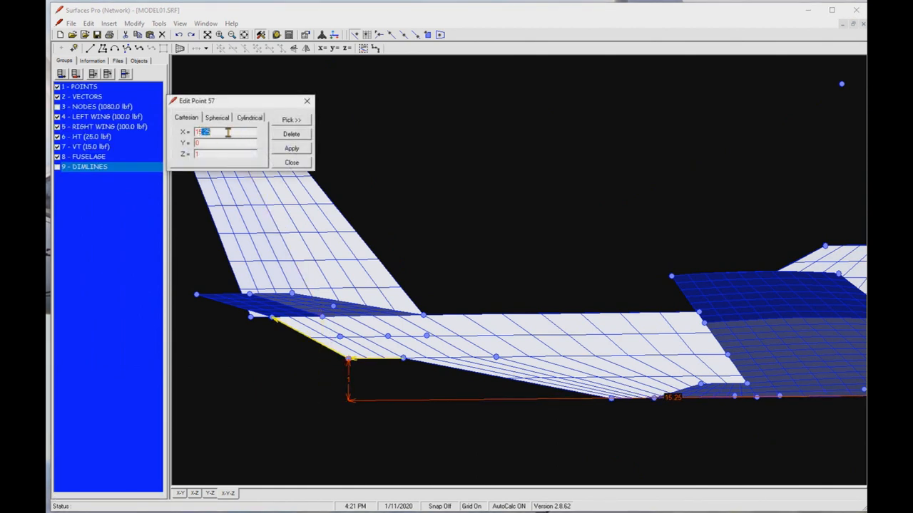
pyautogui.click(291, 148)
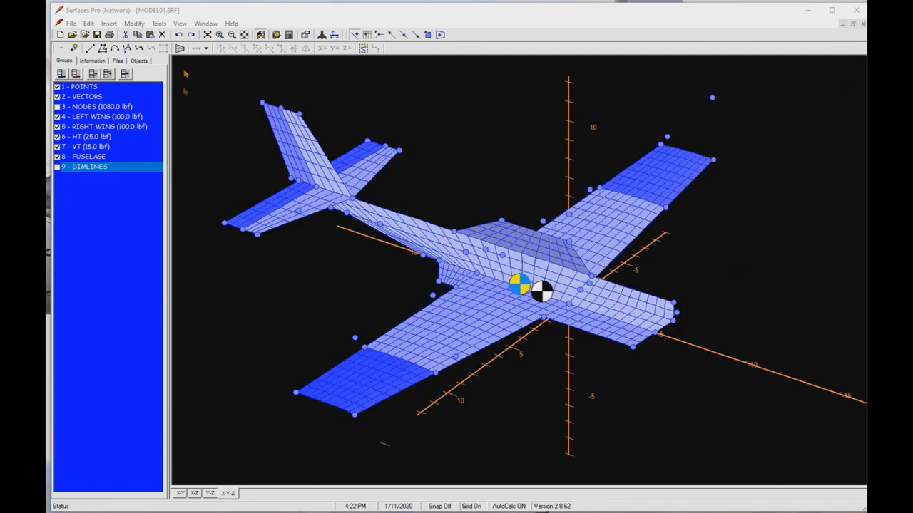
# - Show all objects and assign every visible point to the POINTS group
pyautogui.click(180, 23)
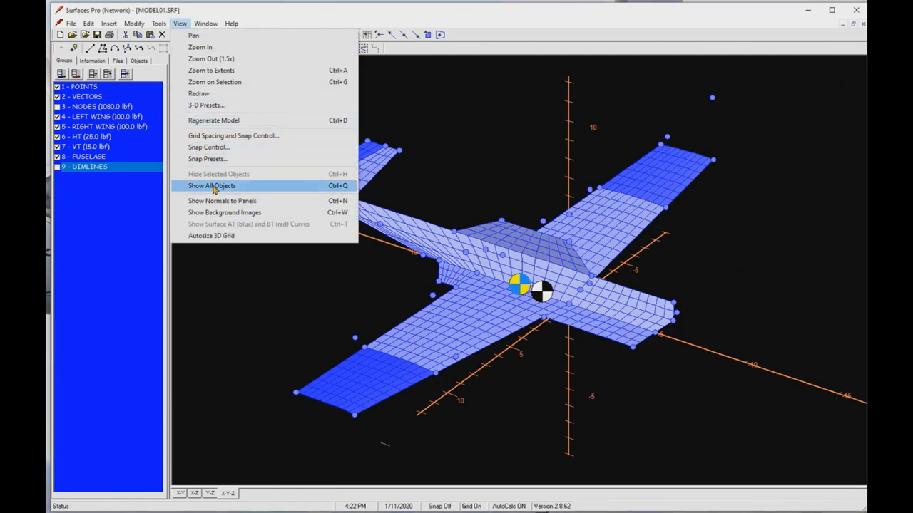
pyautogui.click(89, 24)
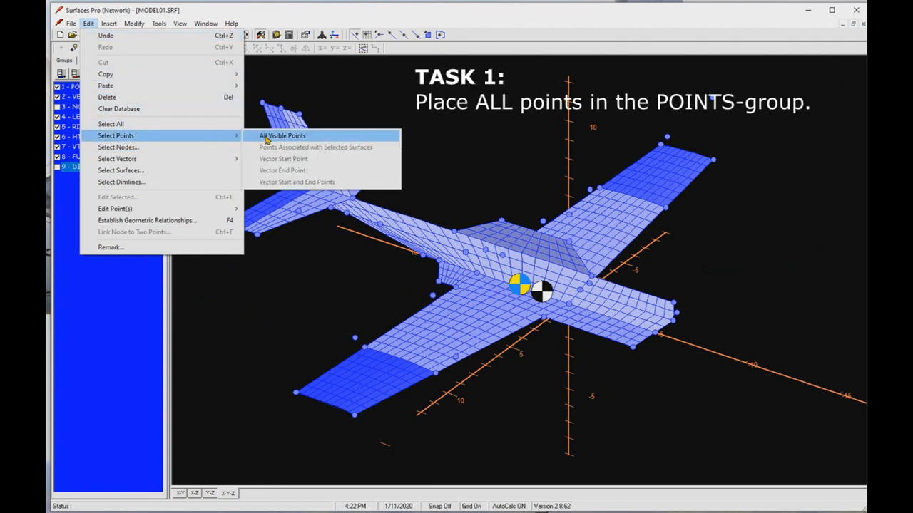
pyautogui.click(282, 135)
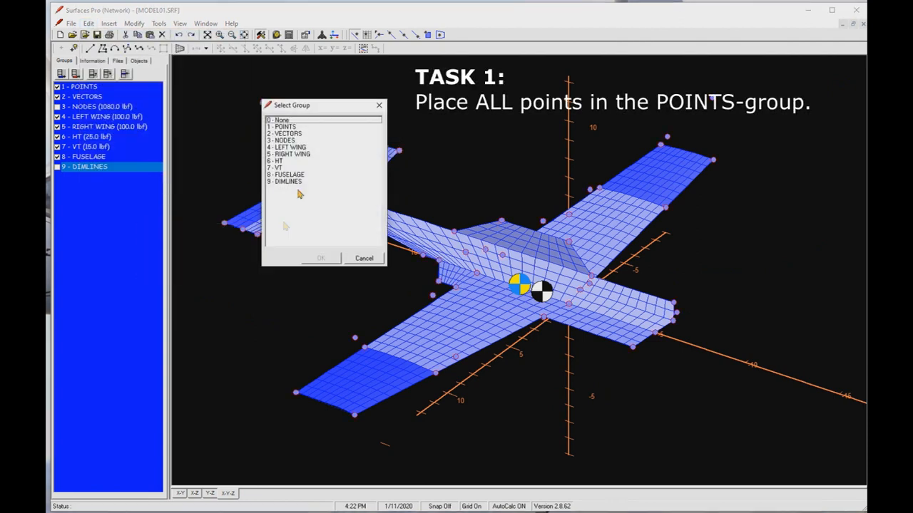
pyautogui.click(88, 24)
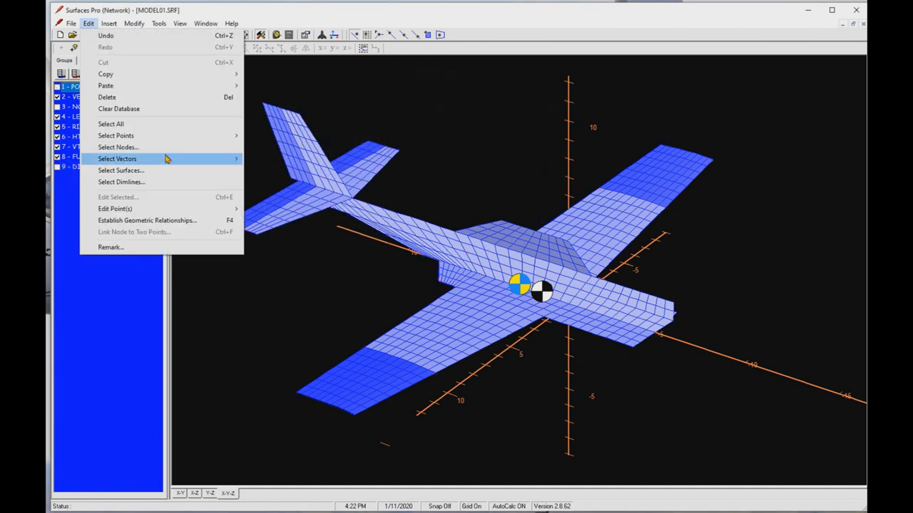
# - Add the selected fuselage surfaces to the FUSELAGE group
pyautogui.click(117, 158)
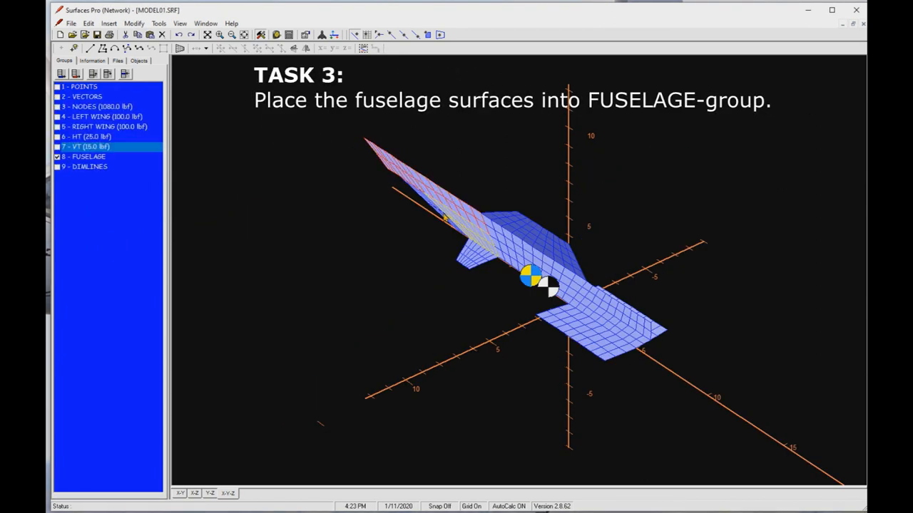
pyautogui.rightClick(86, 157)
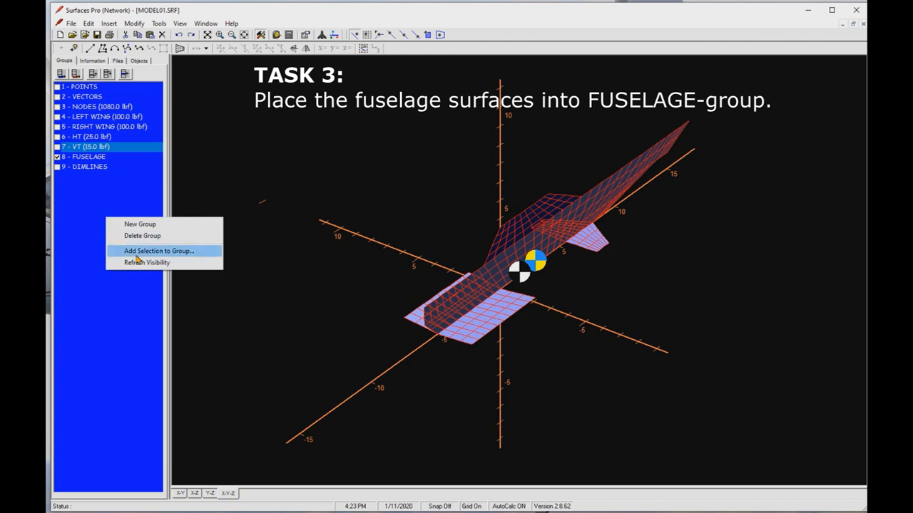
pyautogui.click(158, 251)
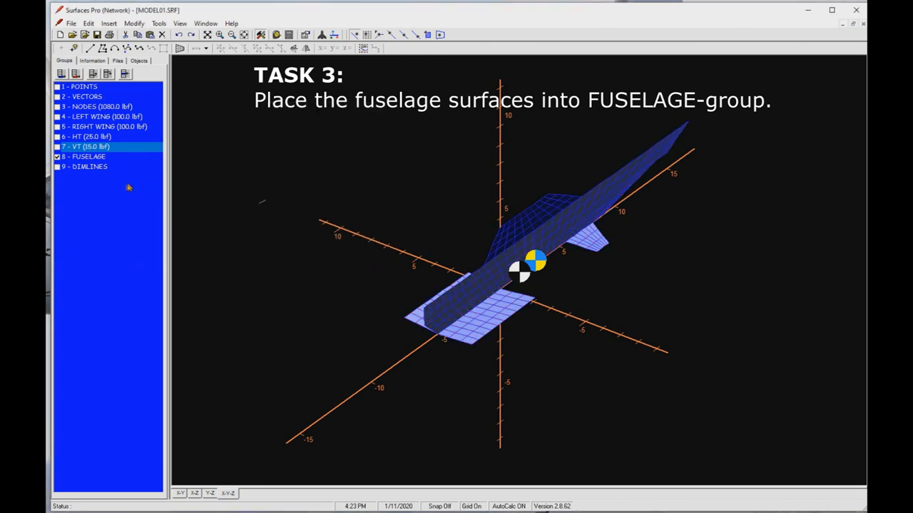
# - Distribute a total weight of 200 lbf over the fuselage surfaces
pyautogui.click(159, 23)
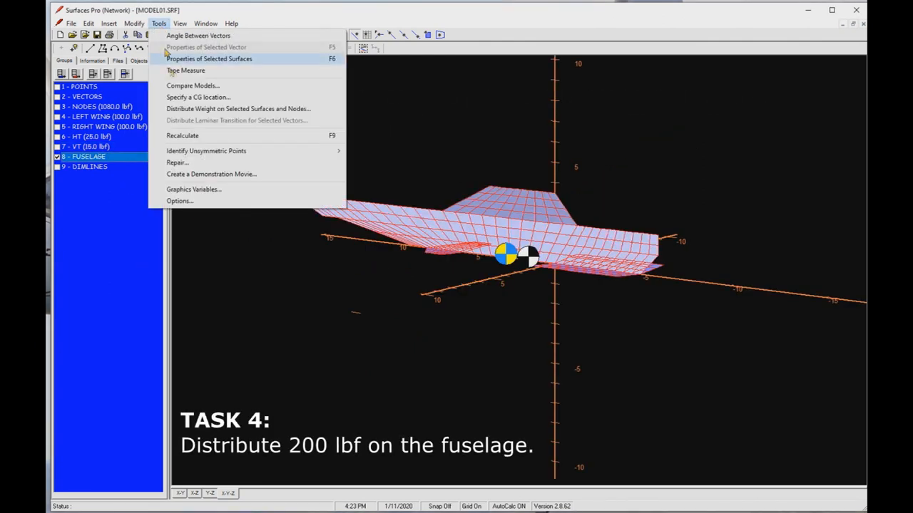
pyautogui.click(239, 108)
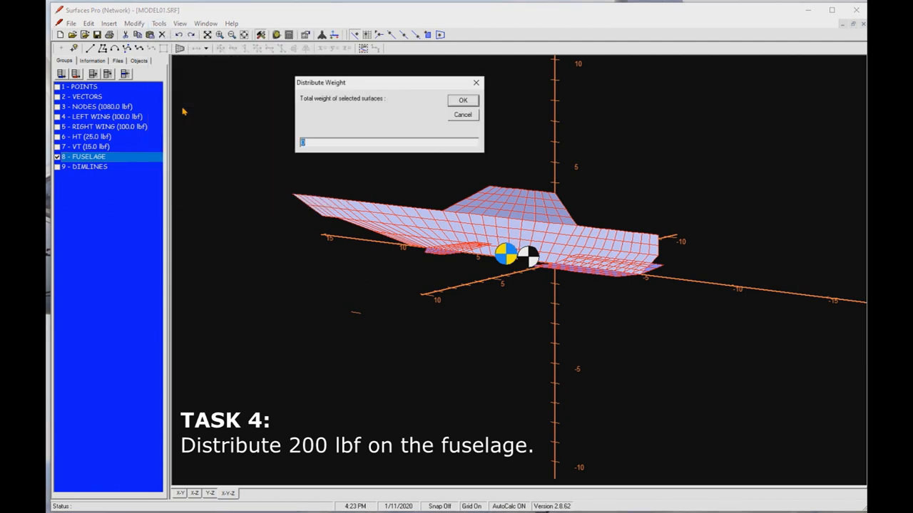
pyautogui.click(462, 100)
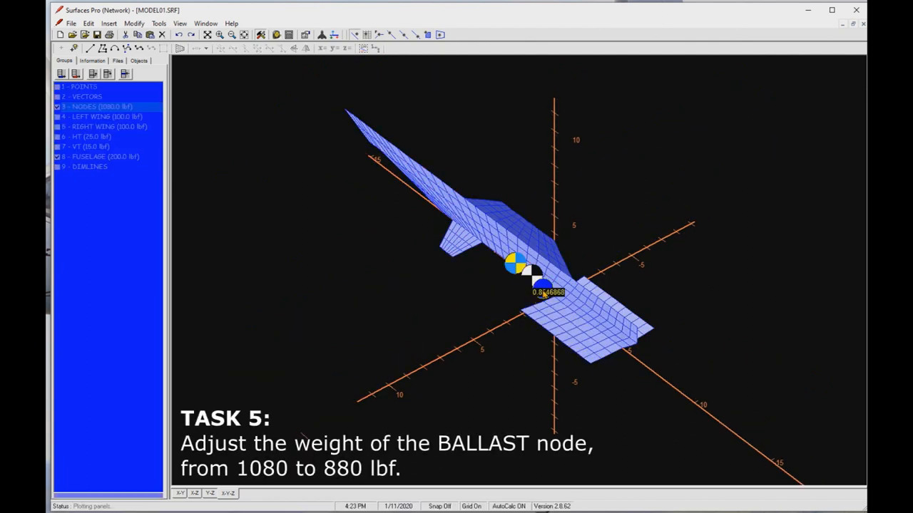
# - Change the BALLAST node's weight from 1080 to 880 lbf
pyautogui.doubleClick(531, 278)
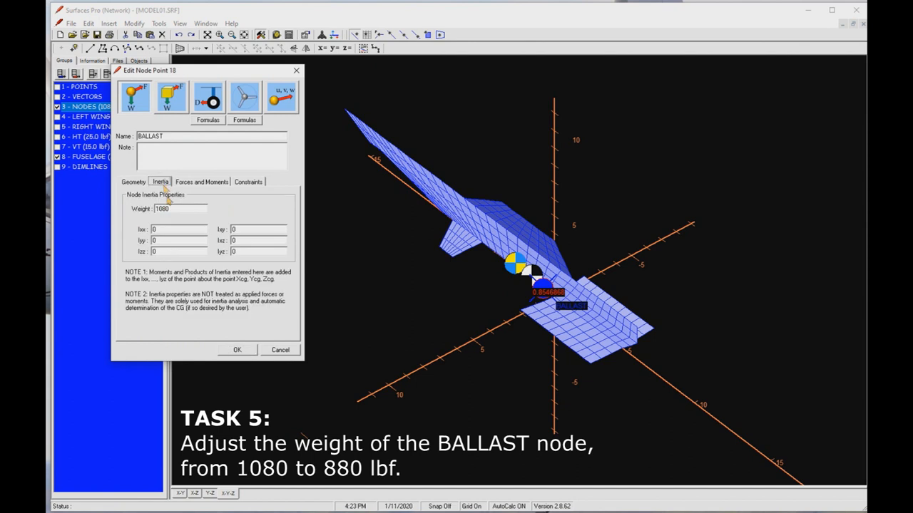
pyautogui.tripleClick(180, 208)
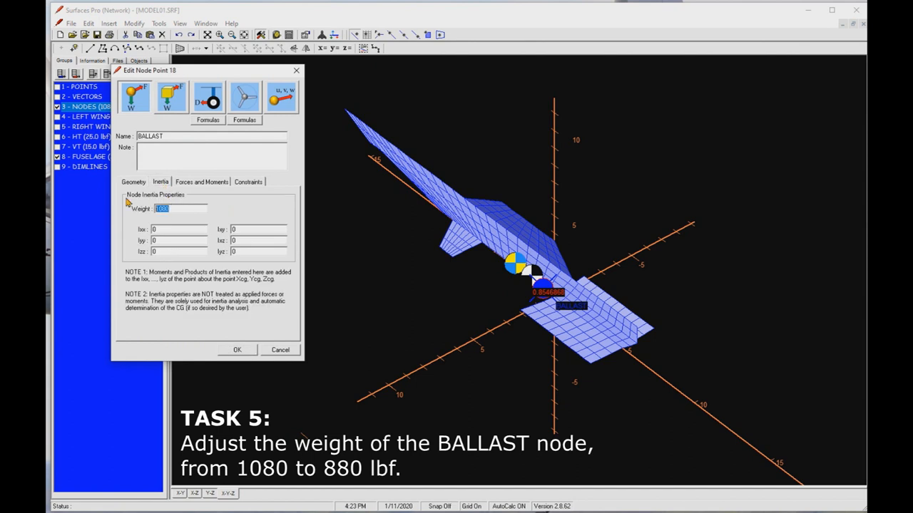
pyautogui.write('880')
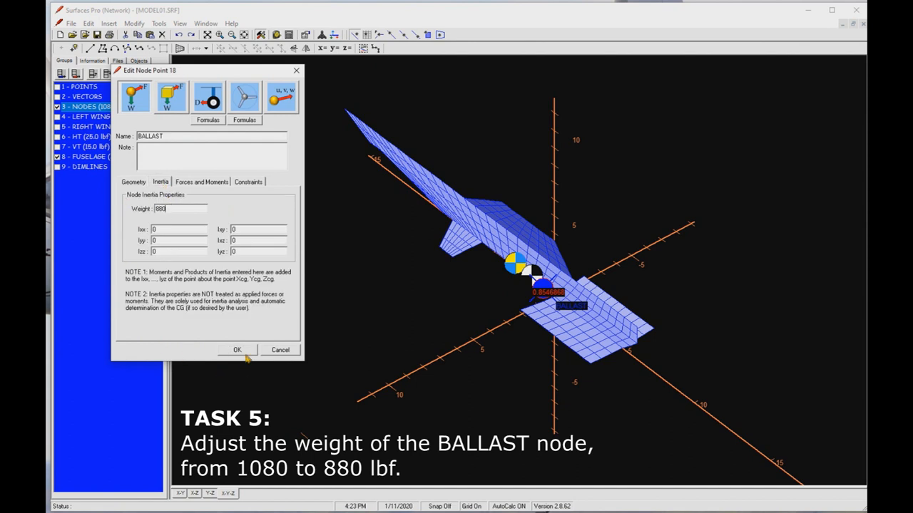
pyautogui.click(237, 349)
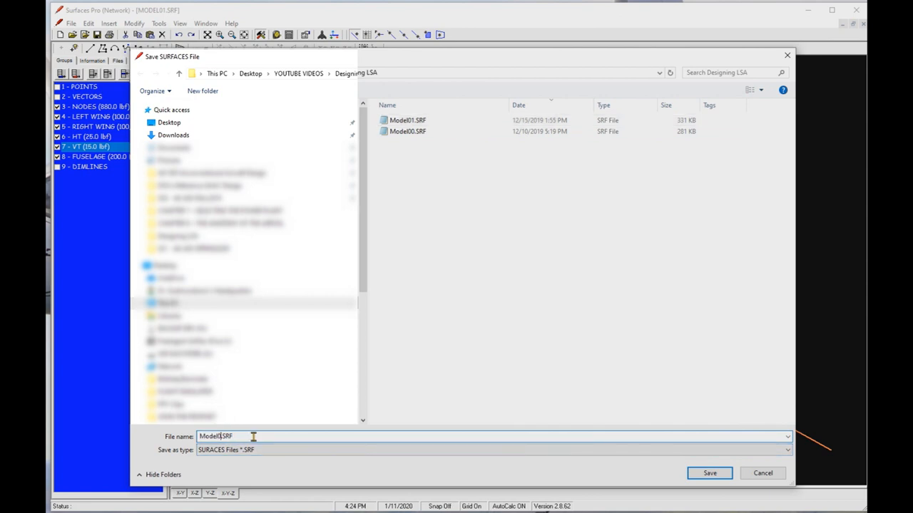
# - Save as Model02.SRF and solve in the VLM Console, showing pressure colouring
pyautogui.click(709, 472)
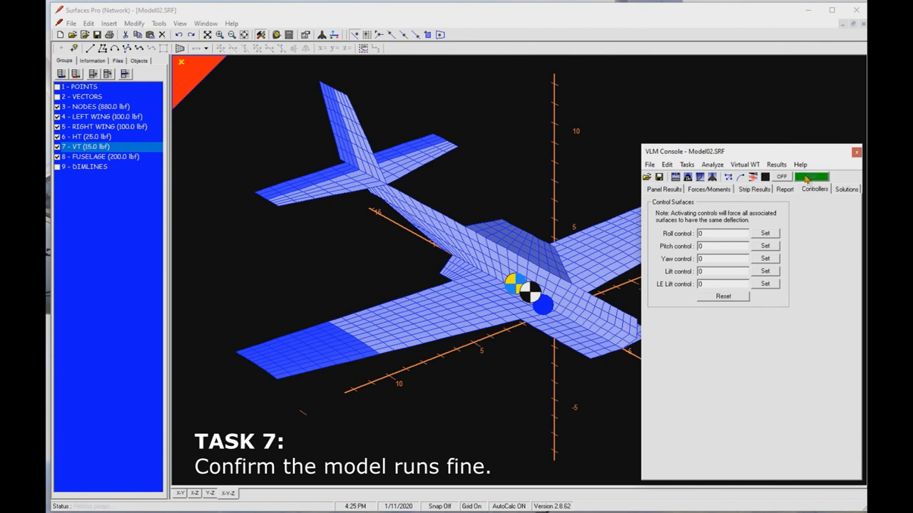
pyautogui.click(809, 177)
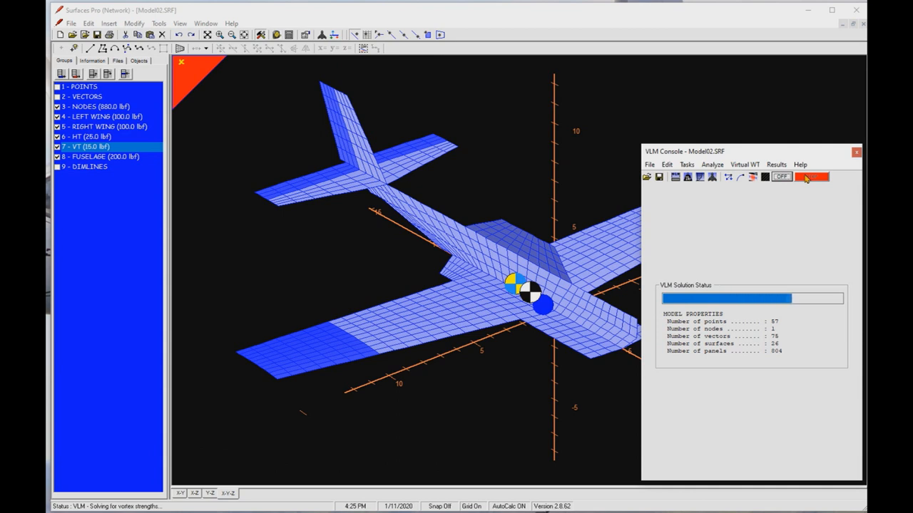
pyautogui.click(812, 177)
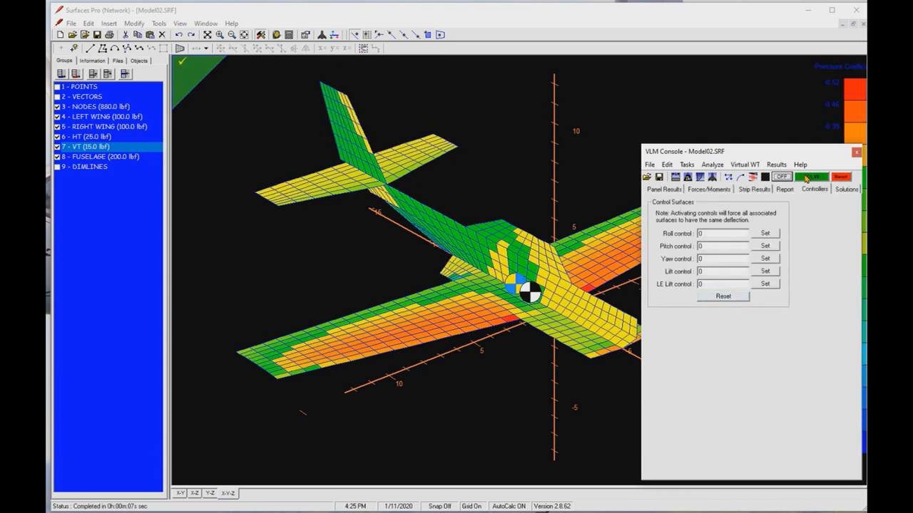
pyautogui.click(812, 176)
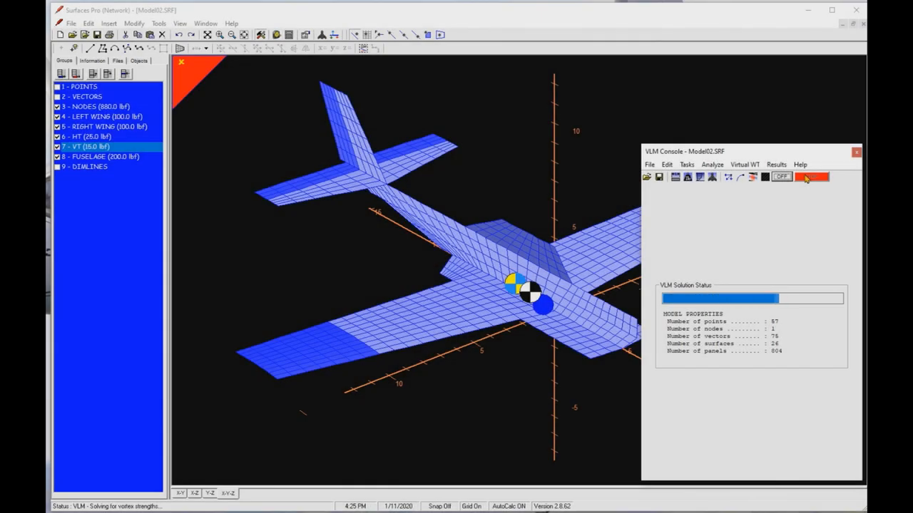
pyautogui.click(811, 176)
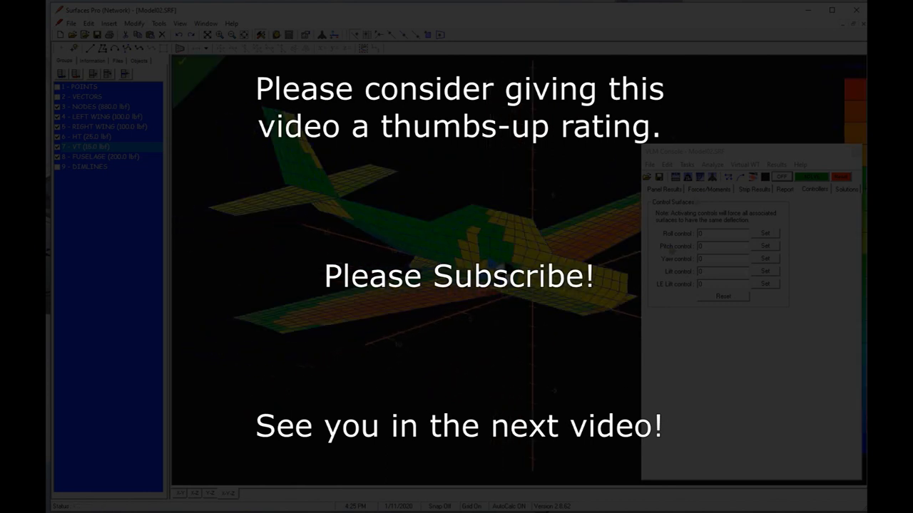
# - Open Determine Stability Derivatives from the VLM Console's Tasks menu
pyautogui.click(686, 164)
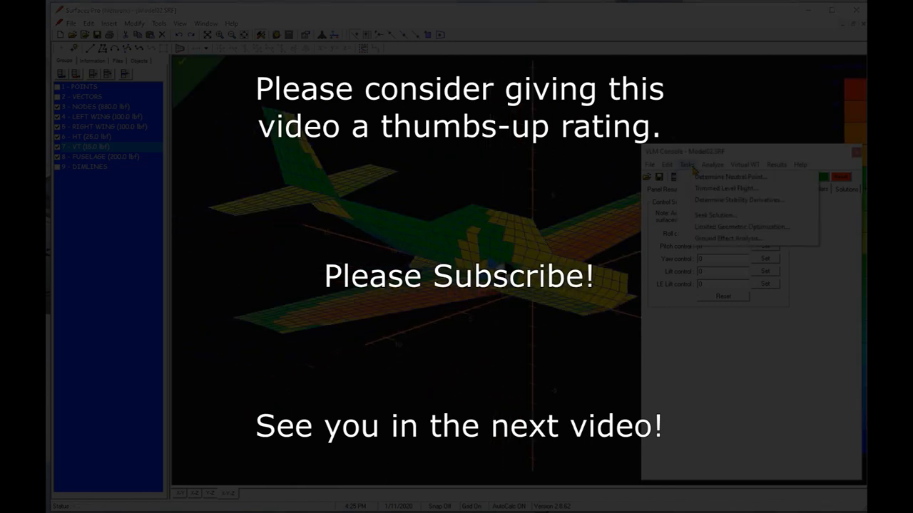
pyautogui.click(738, 200)
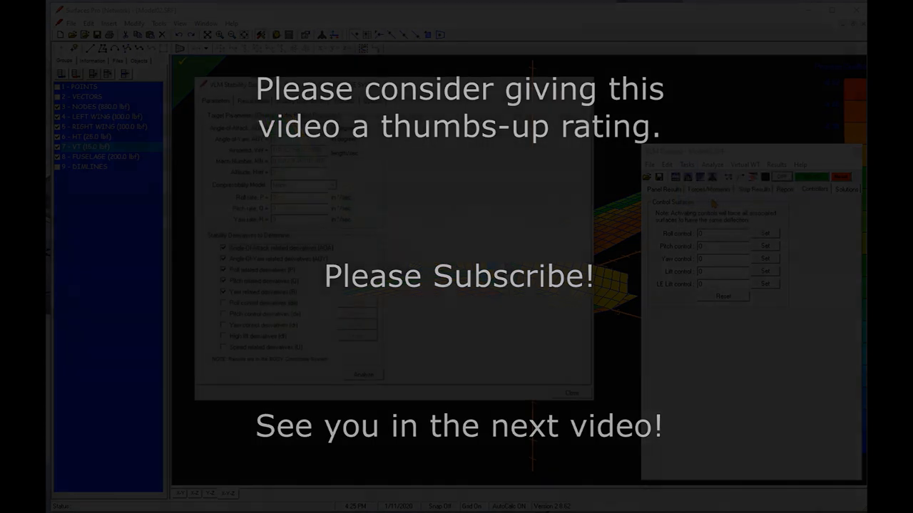